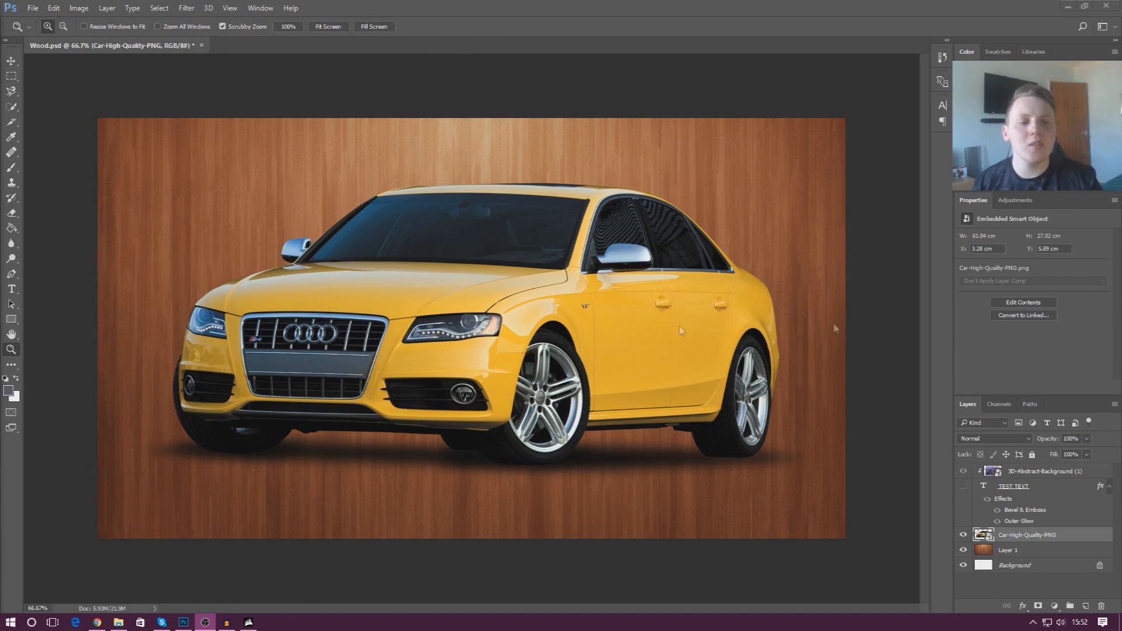
Show the Adjustments choices and make Layer 1 (wood texture) the active layer.
{"action": "left_click", "coordinate": [1015, 200]}
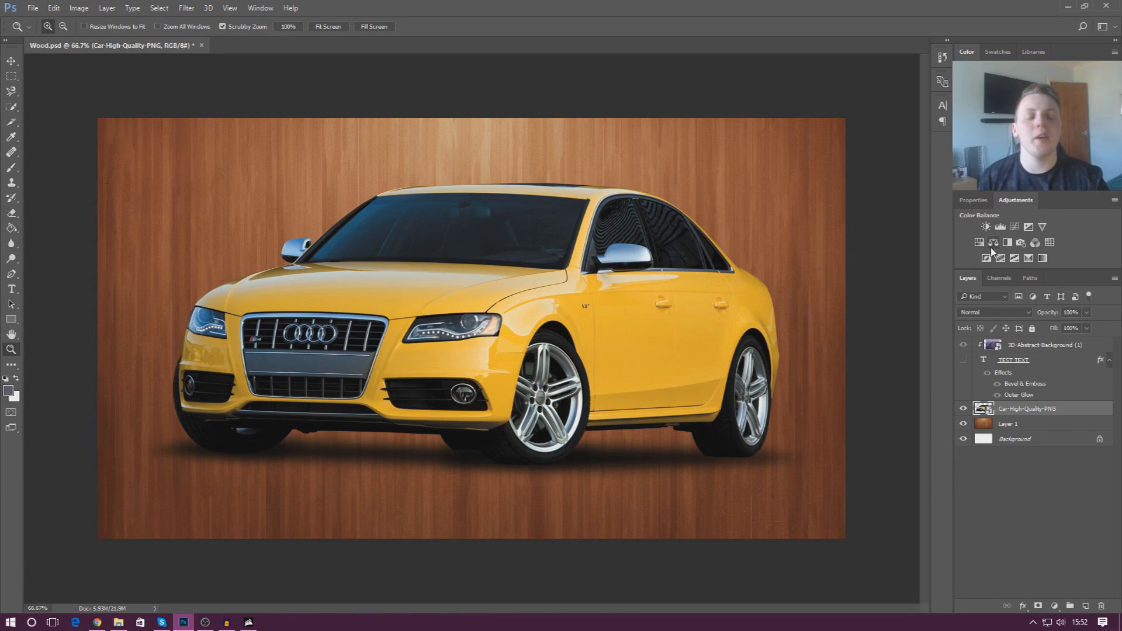
{"action": "mouse_move", "coordinate": [988, 257]}
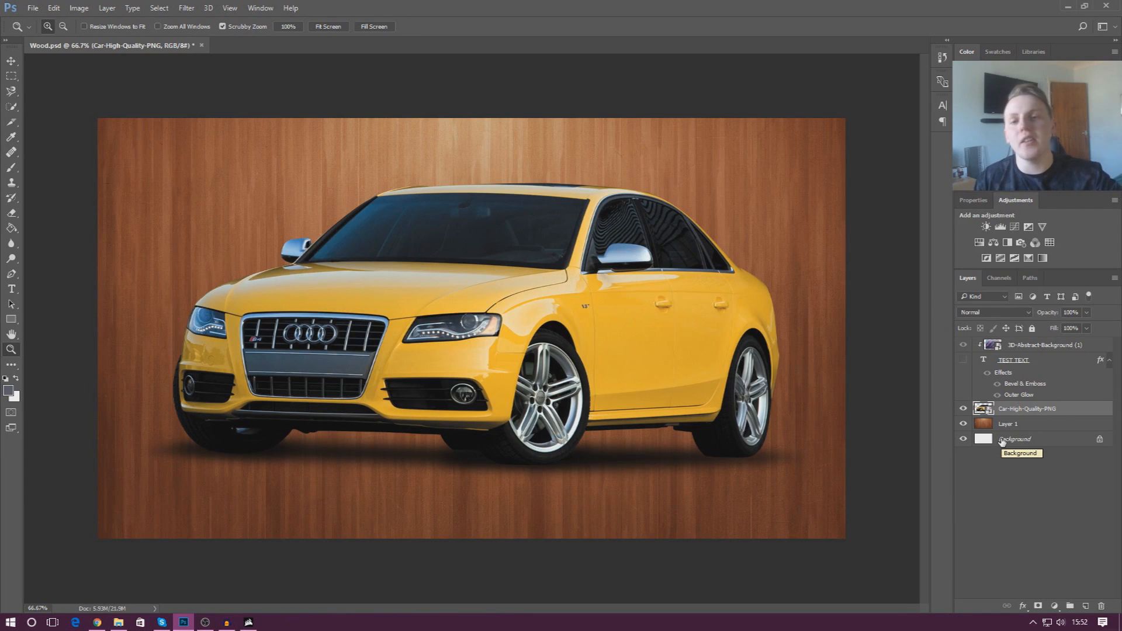
{"action": "left_click", "coordinate": [1009, 423]}
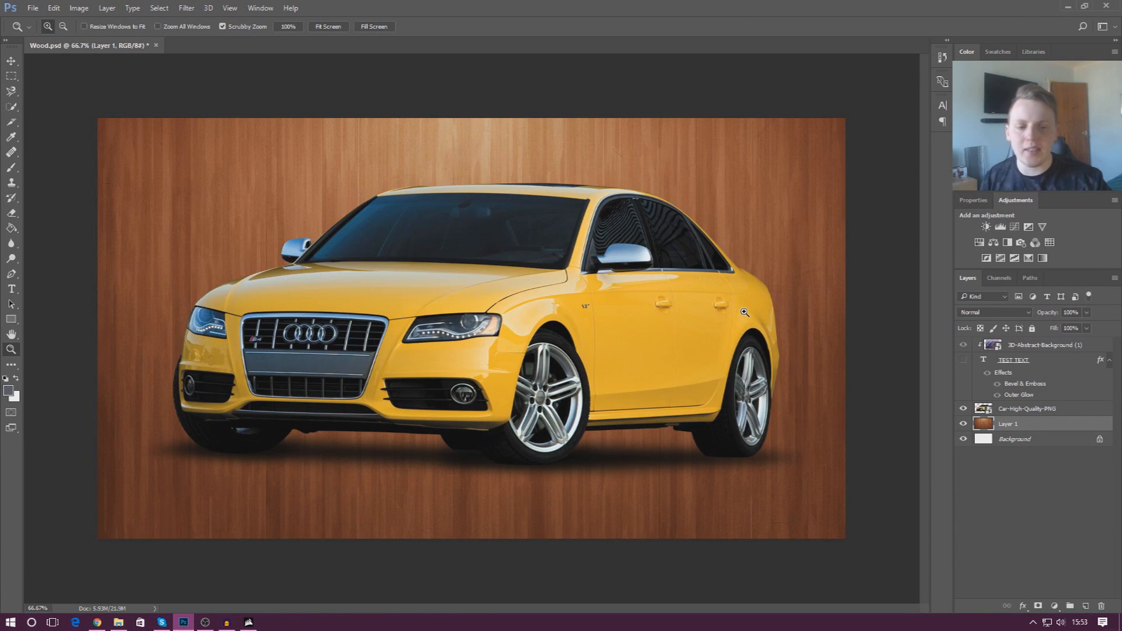
{"action": "mouse_move", "coordinate": [874, 294]}
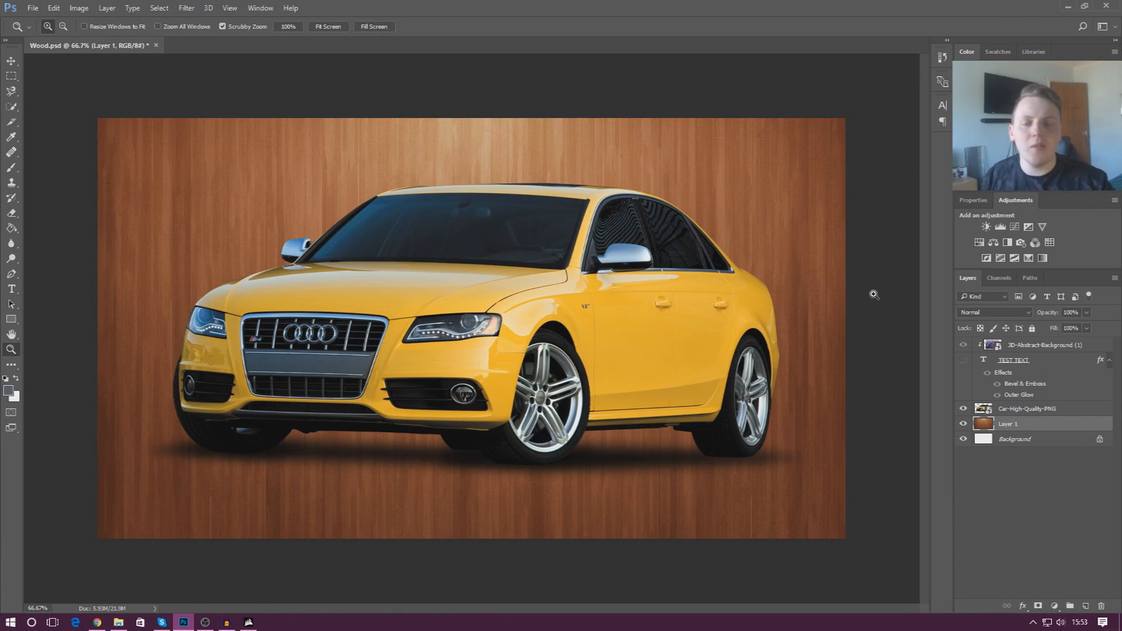
{"action": "left_click", "coordinate": [78, 8]}
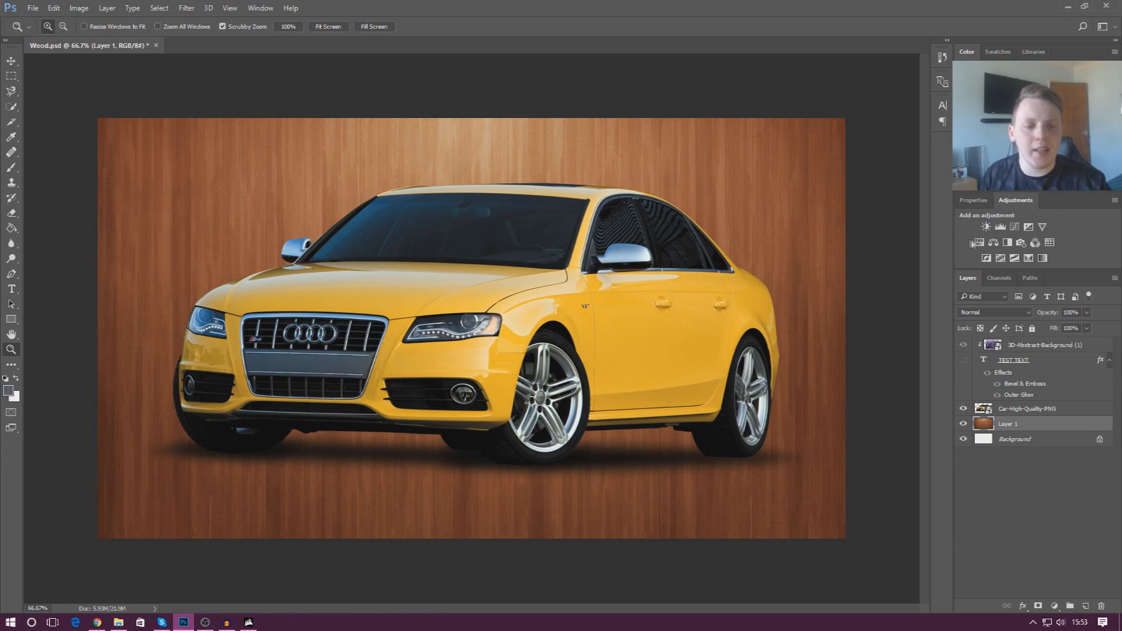
{"action": "left_click", "coordinate": [983, 243]}
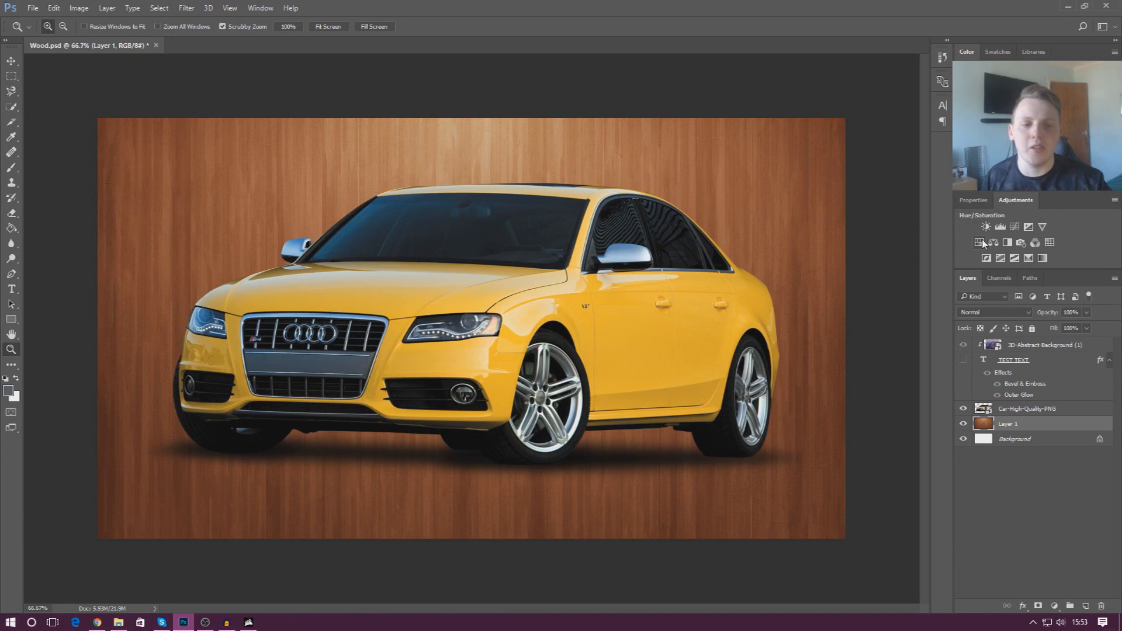
{"action": "left_click", "coordinate": [984, 227]}
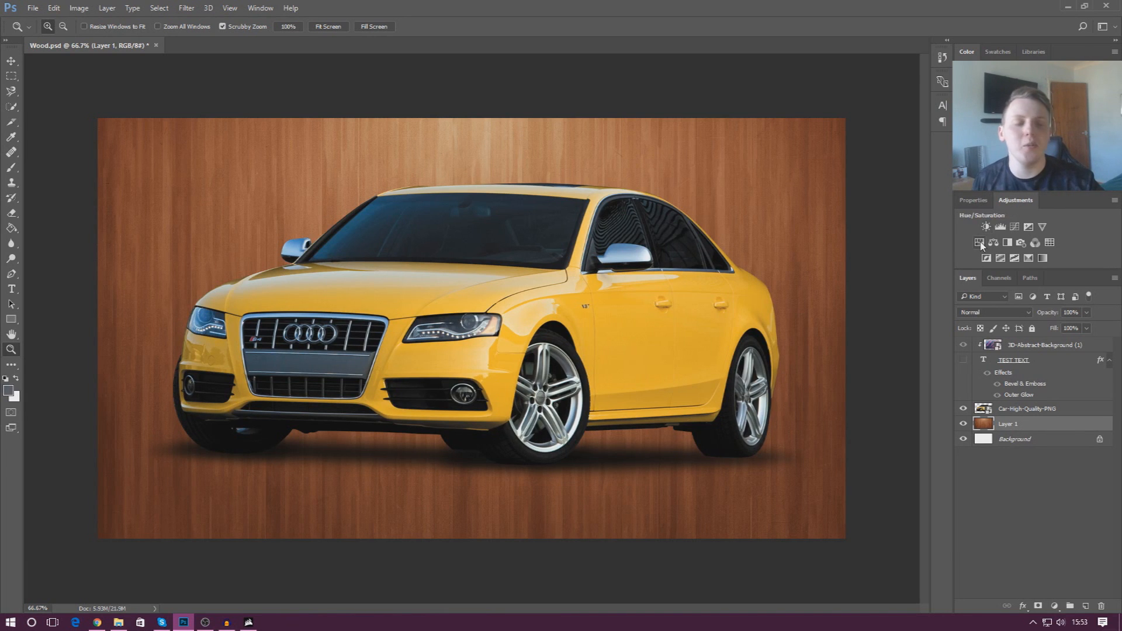
{"action": "mouse_move", "coordinate": [980, 243]}
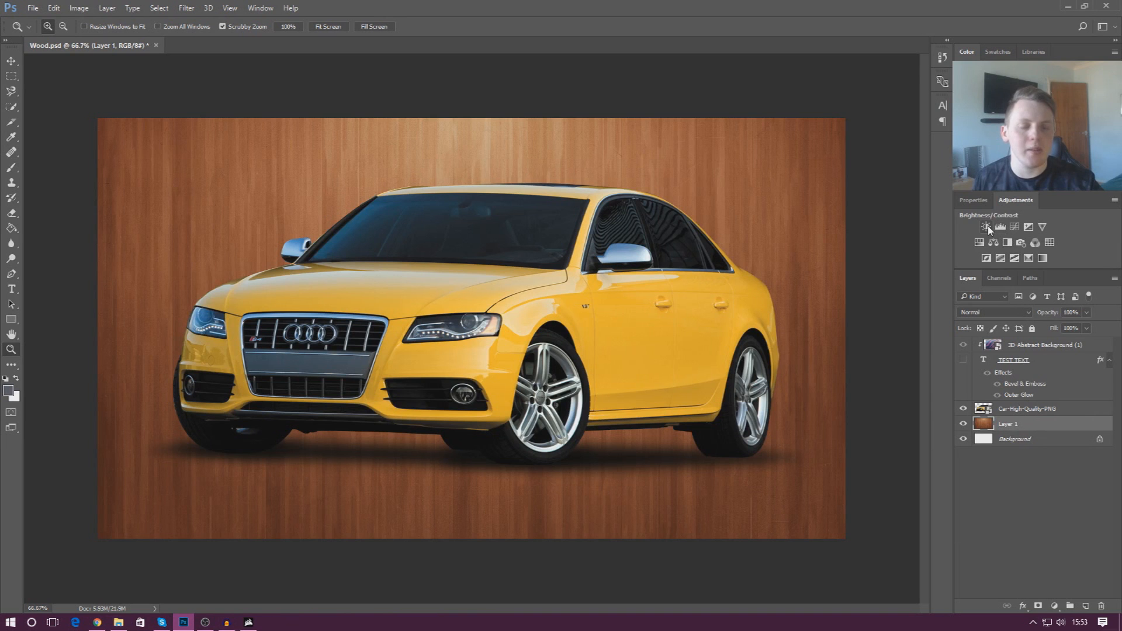
Add a Brightness/Contrast layer above the wood and set Brightness to about 26.
{"action": "left_click", "coordinate": [984, 228]}
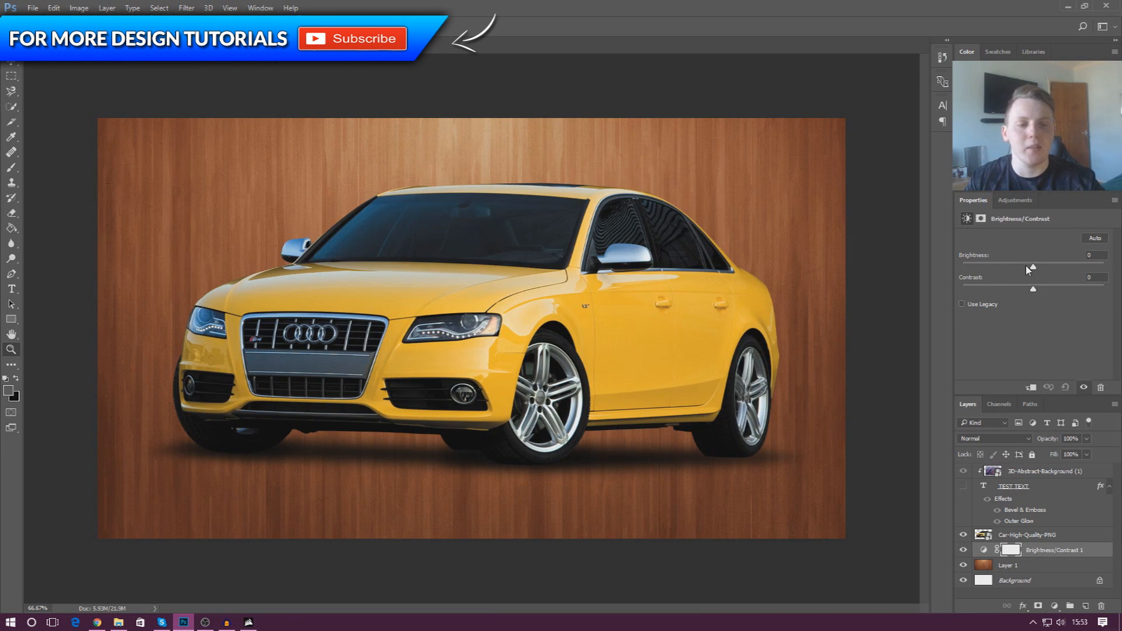
{"action": "left_click_drag", "start_coordinate": [1031, 266], "coordinate": [962, 266]}
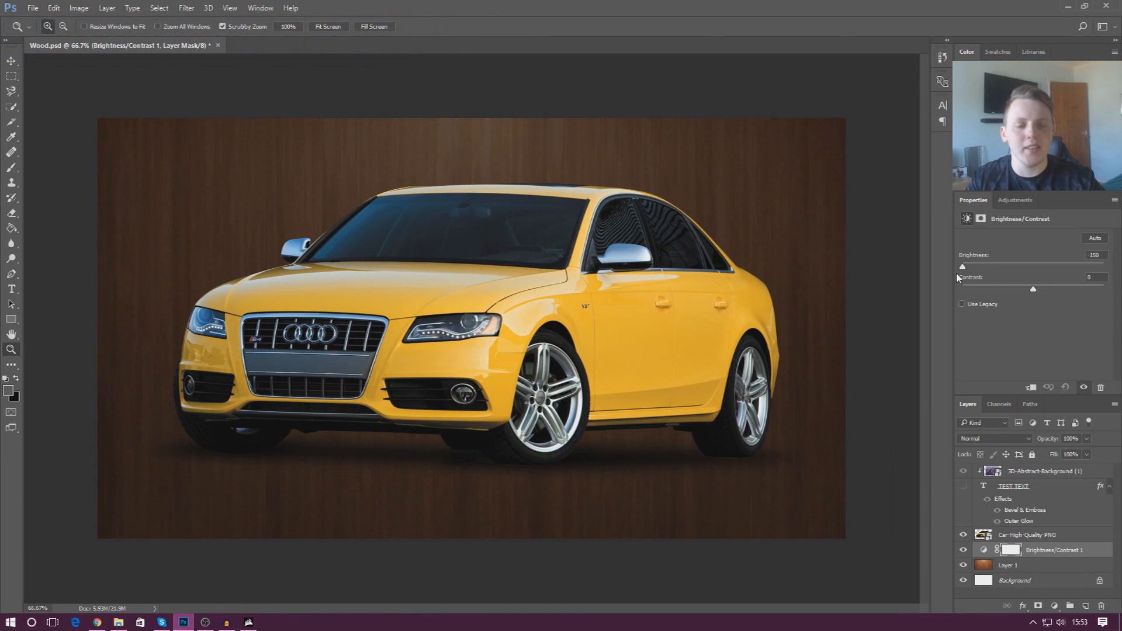
{"action": "left_click_drag", "start_coordinate": [963, 266], "coordinate": [1098, 266]}
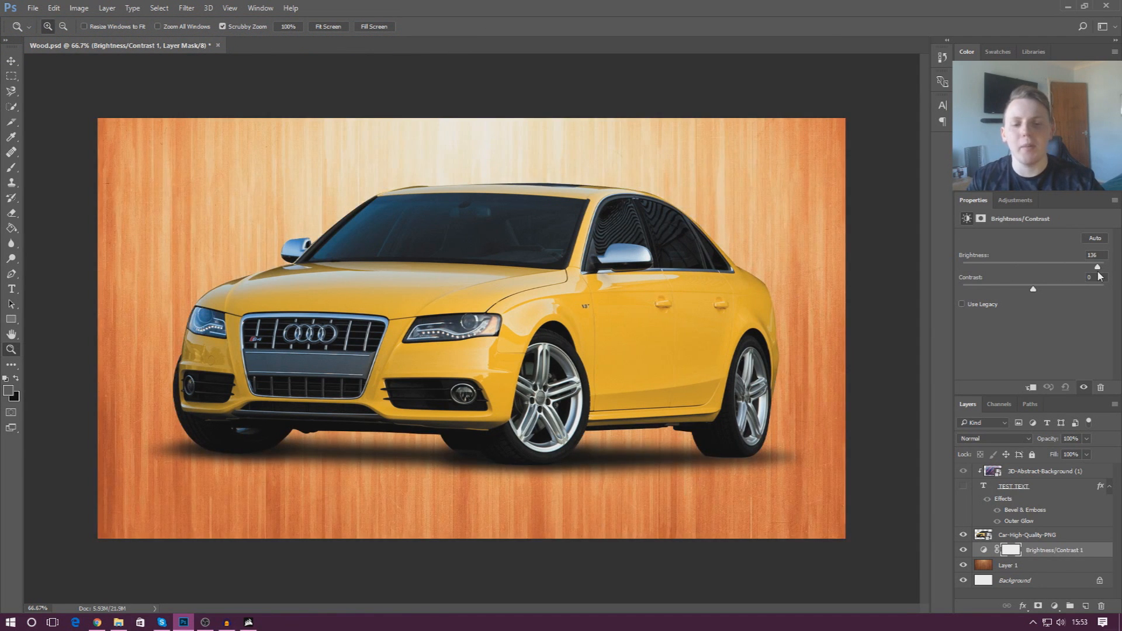
{"action": "left_click_drag", "start_coordinate": [1097, 266], "coordinate": [1003, 267]}
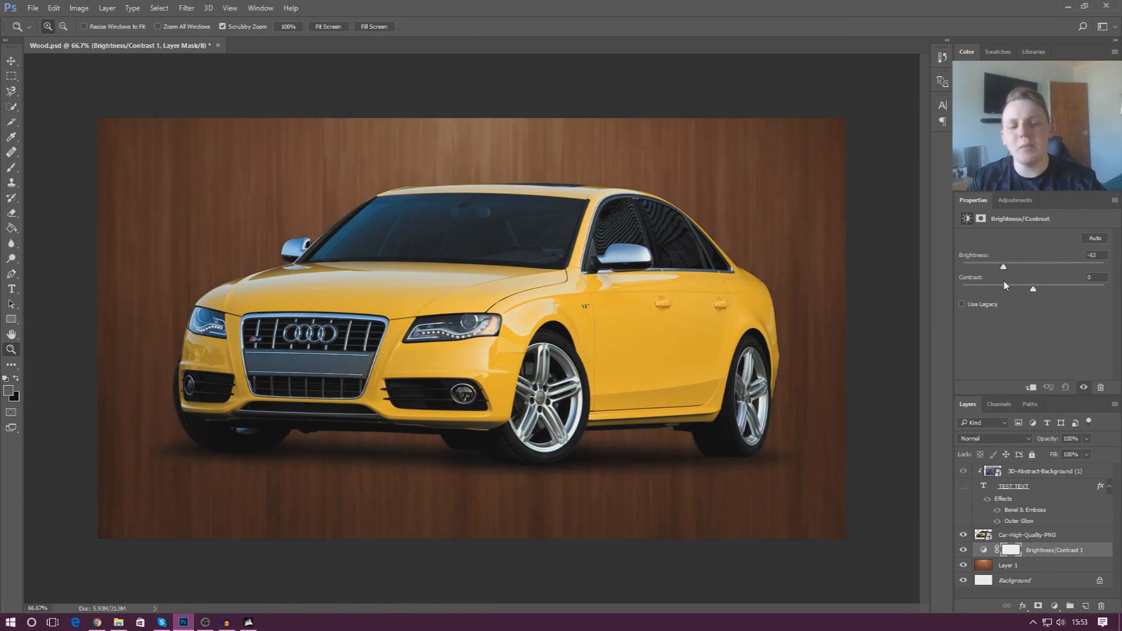
{"action": "left_click_drag", "start_coordinate": [1003, 266], "coordinate": [1037, 266]}
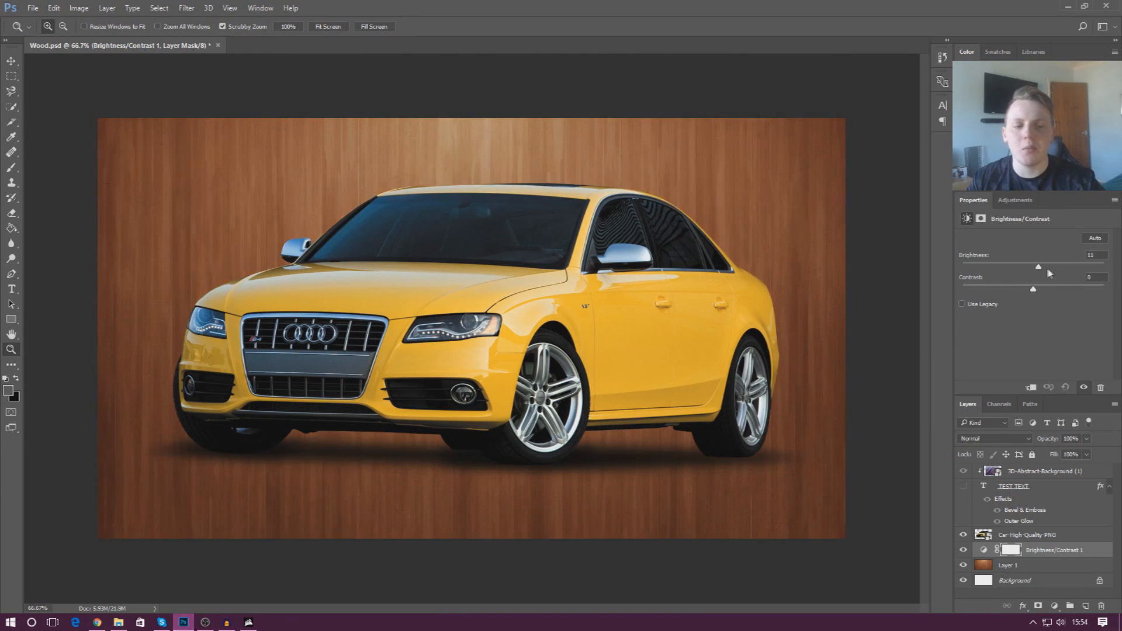
{"action": "left_click_drag", "start_coordinate": [1038, 267], "coordinate": [1043, 267]}
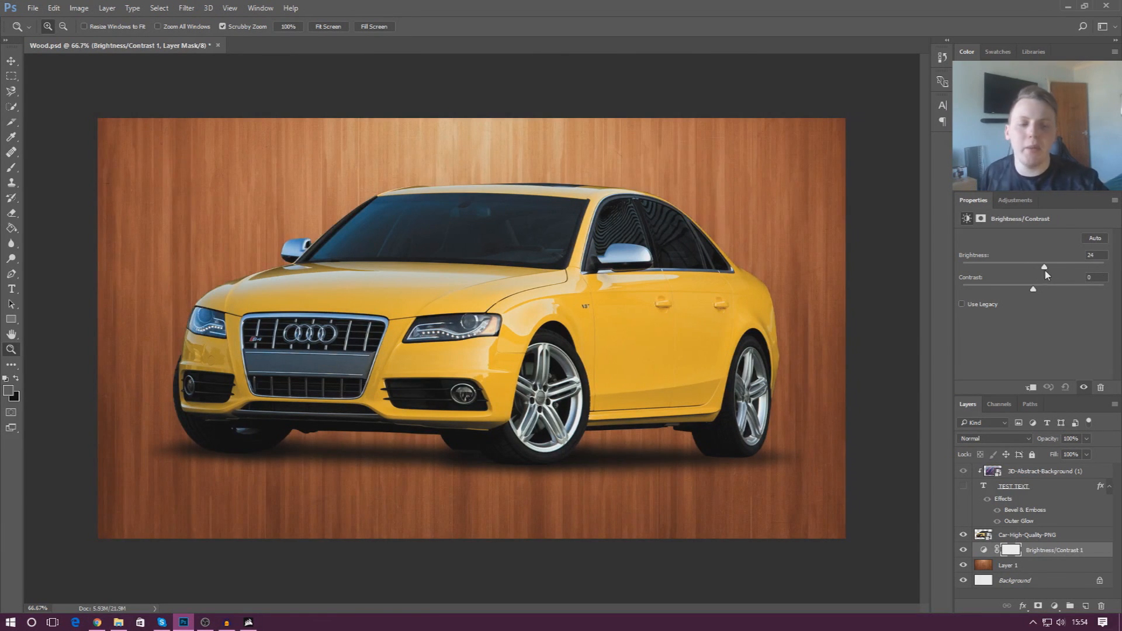
{"action": "left_click_drag", "start_coordinate": [1043, 267], "coordinate": [1045, 266]}
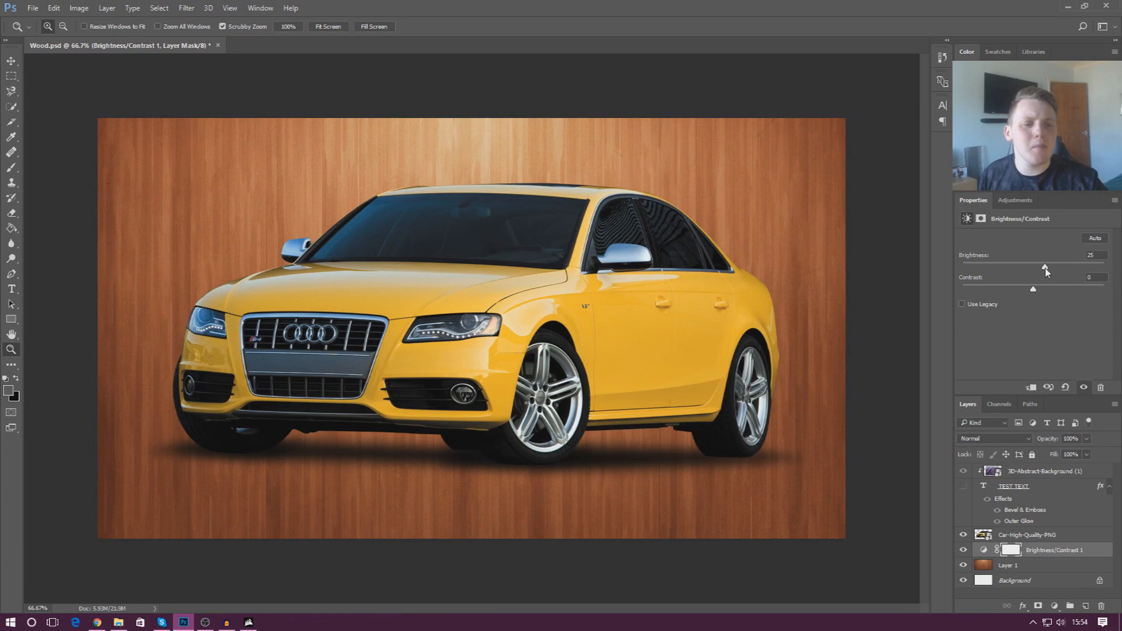
{"action": "left_click_drag", "start_coordinate": [1045, 260], "coordinate": [1043, 261]}
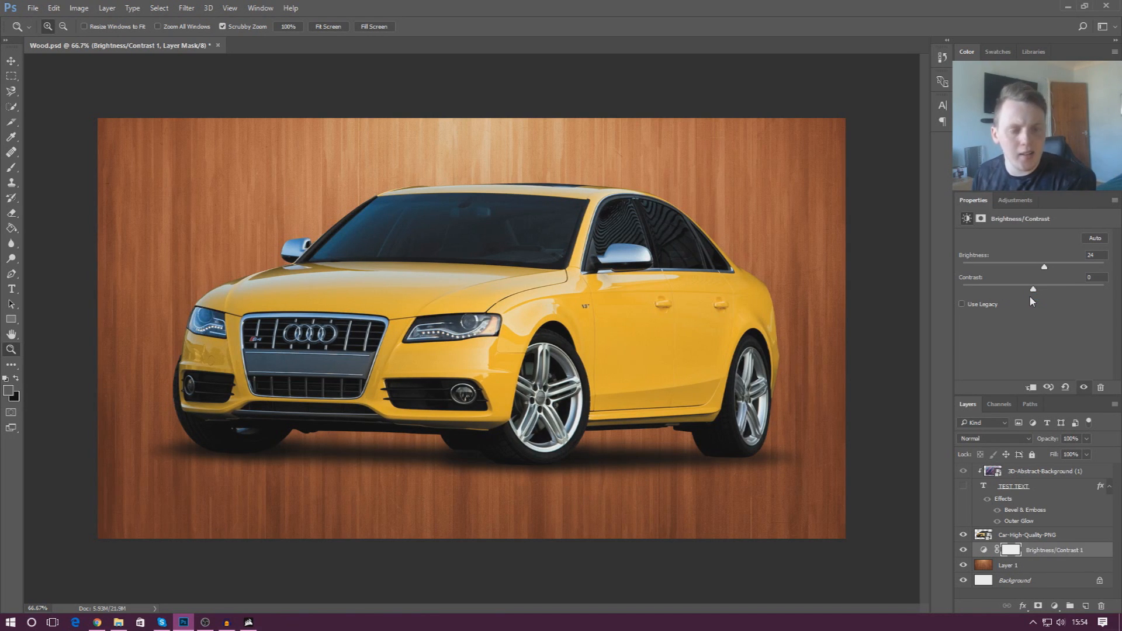
Set the wood's Contrast to a small boost of about 14, brightness staying near 24.
{"action": "left_click_drag", "start_coordinate": [1032, 289], "coordinate": [1035, 289]}
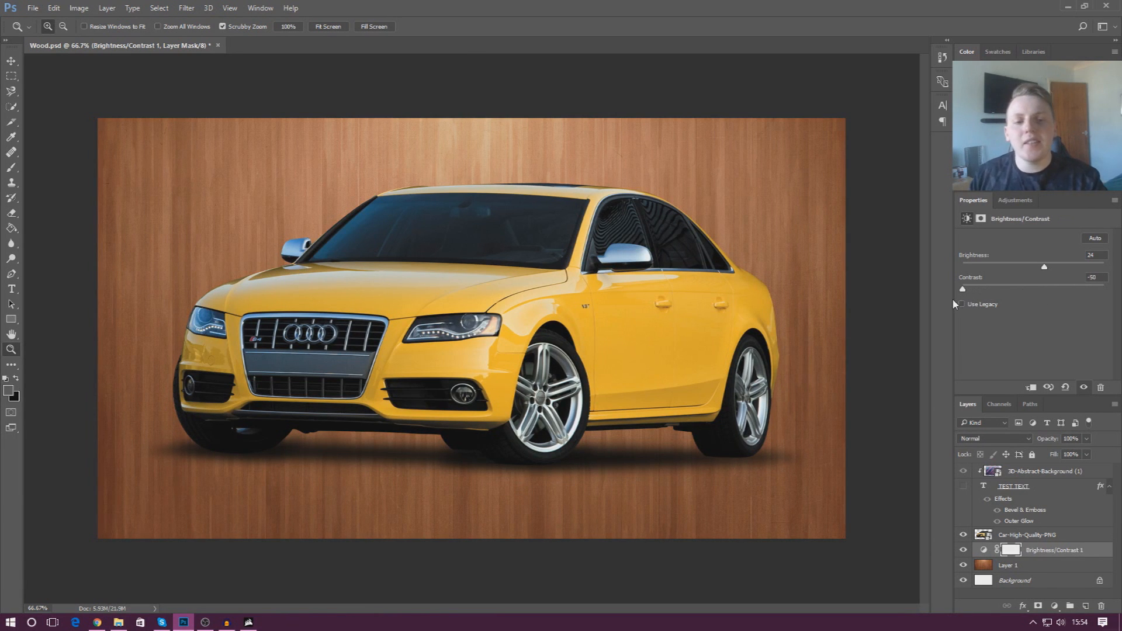
{"action": "left_click_drag", "start_coordinate": [962, 289], "coordinate": [1104, 288]}
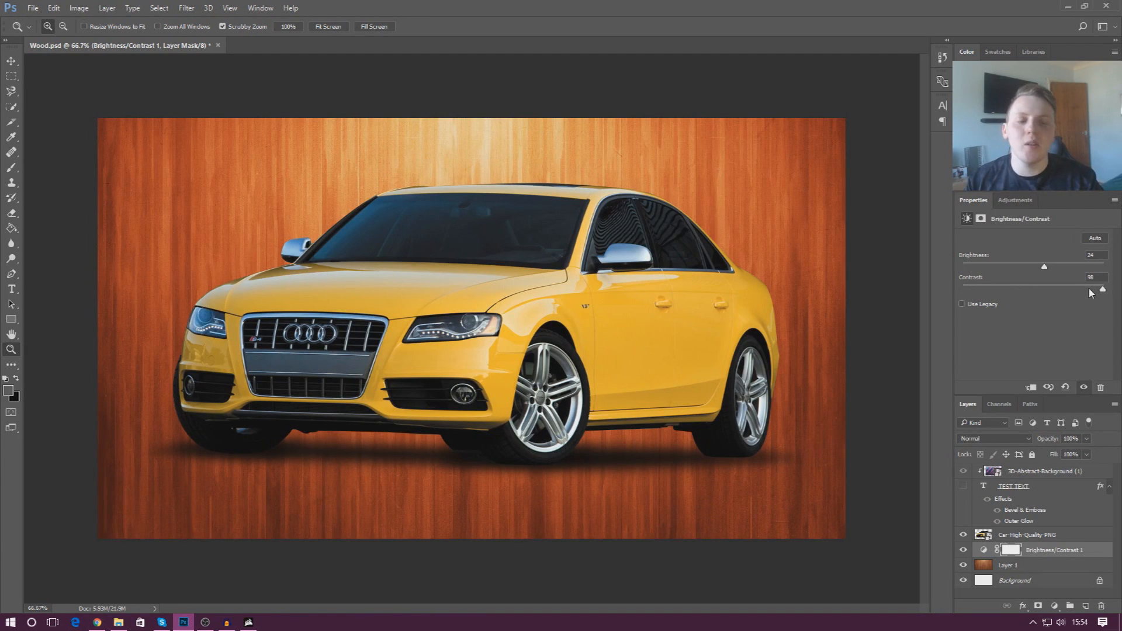
{"action": "left_click_drag", "start_coordinate": [1101, 288], "coordinate": [1071, 289]}
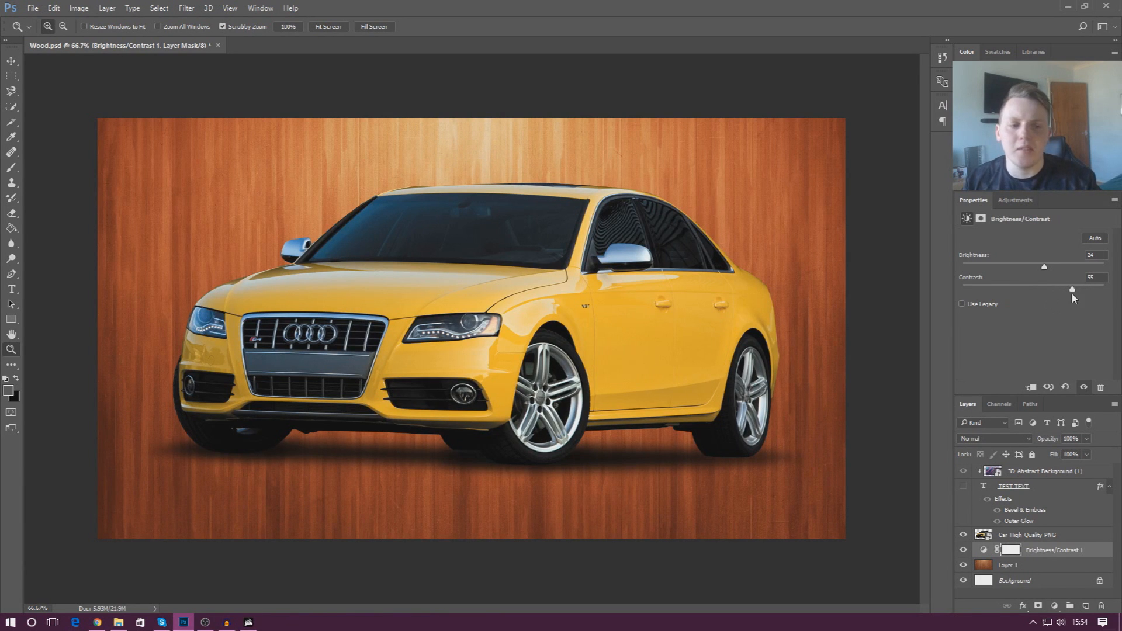
{"action": "left_click_drag", "start_coordinate": [1072, 289], "coordinate": [1077, 289]}
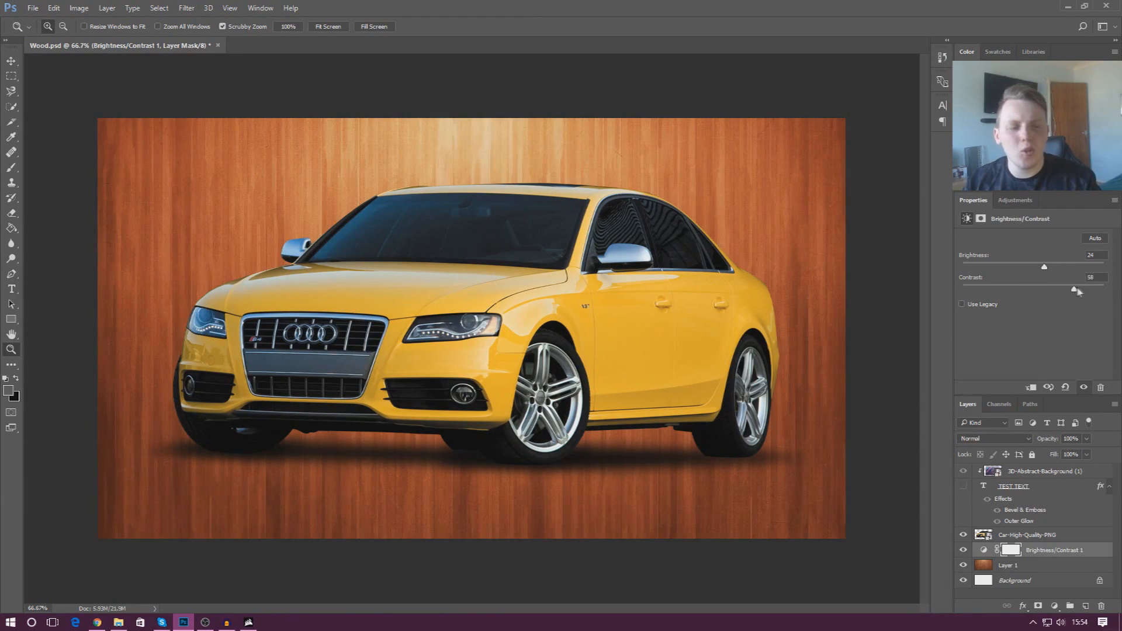
{"action": "left_click_drag", "start_coordinate": [1073, 290], "coordinate": [1085, 290]}
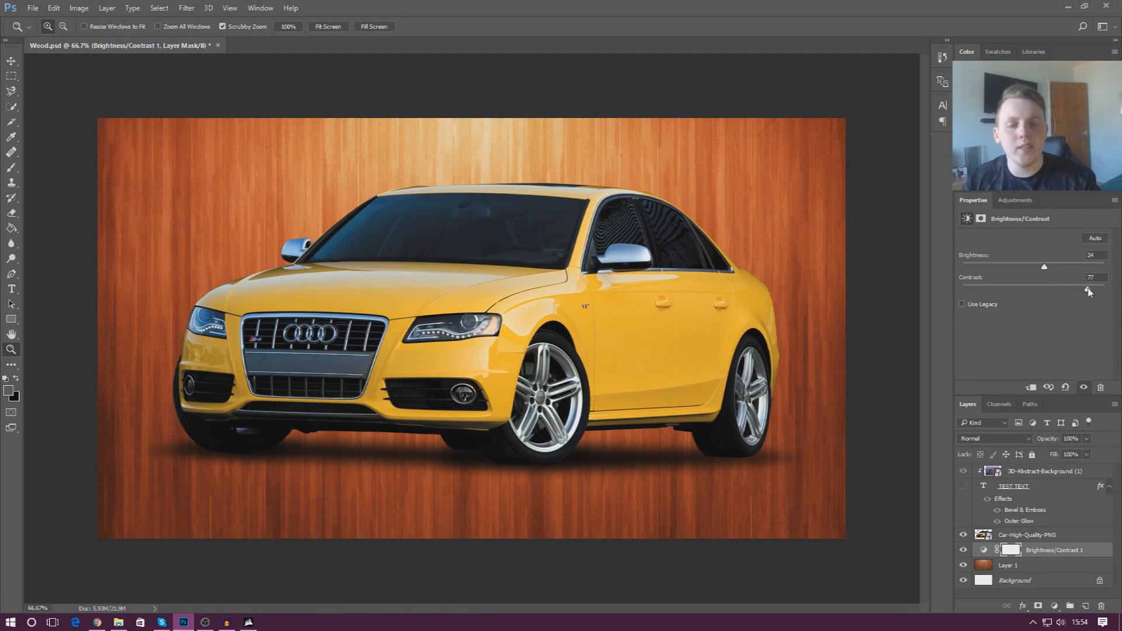
{"action": "left_click_drag", "start_coordinate": [1088, 290], "coordinate": [1049, 289]}
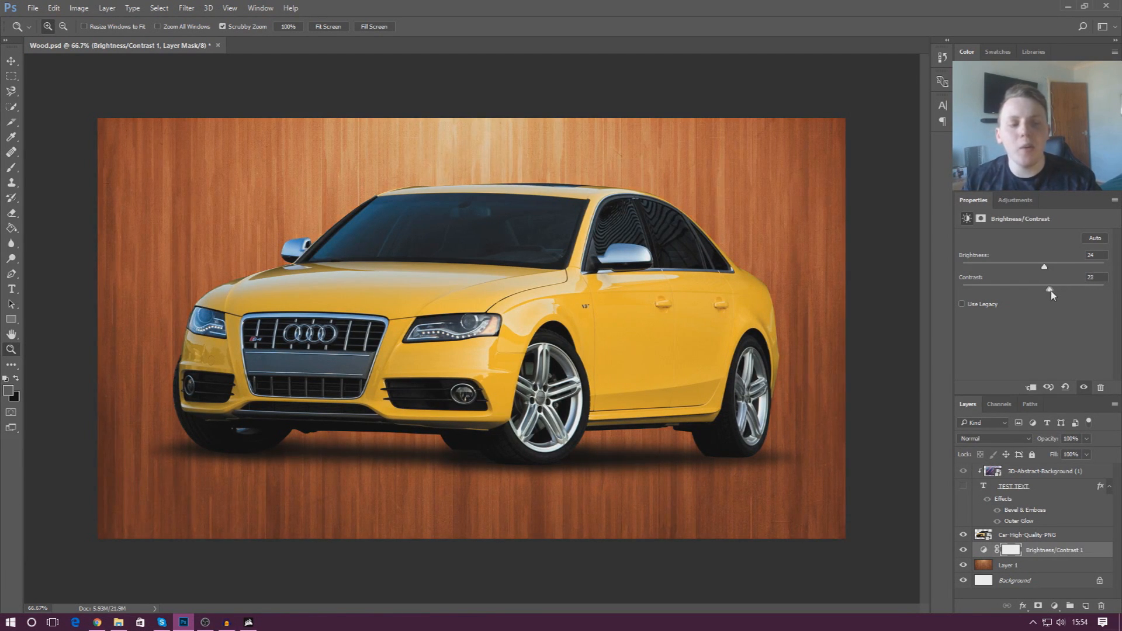
{"action": "left_click_drag", "start_coordinate": [1048, 289], "coordinate": [1057, 288]}
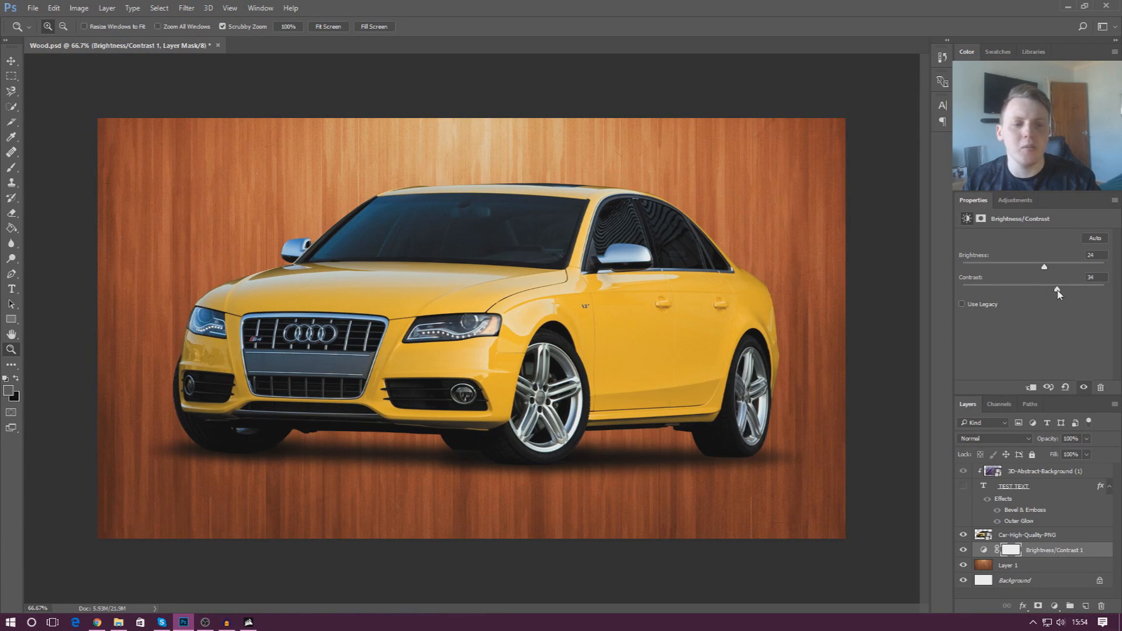
{"action": "left_click_drag", "start_coordinate": [1076, 289], "coordinate": [1043, 288]}
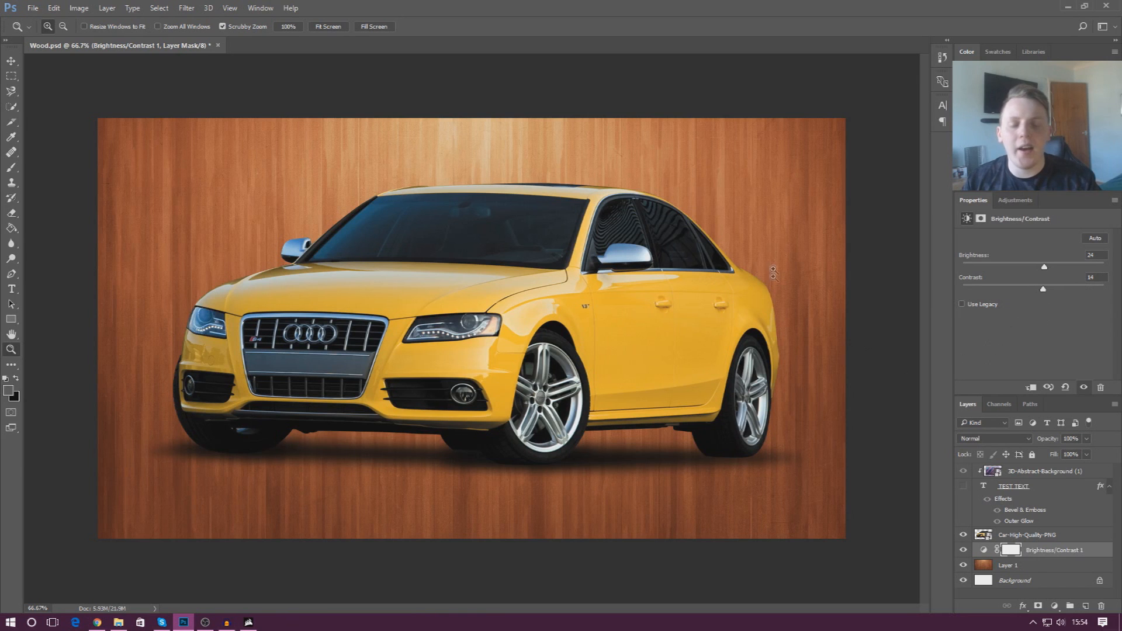
{"action": "mouse_move", "coordinate": [864, 344]}
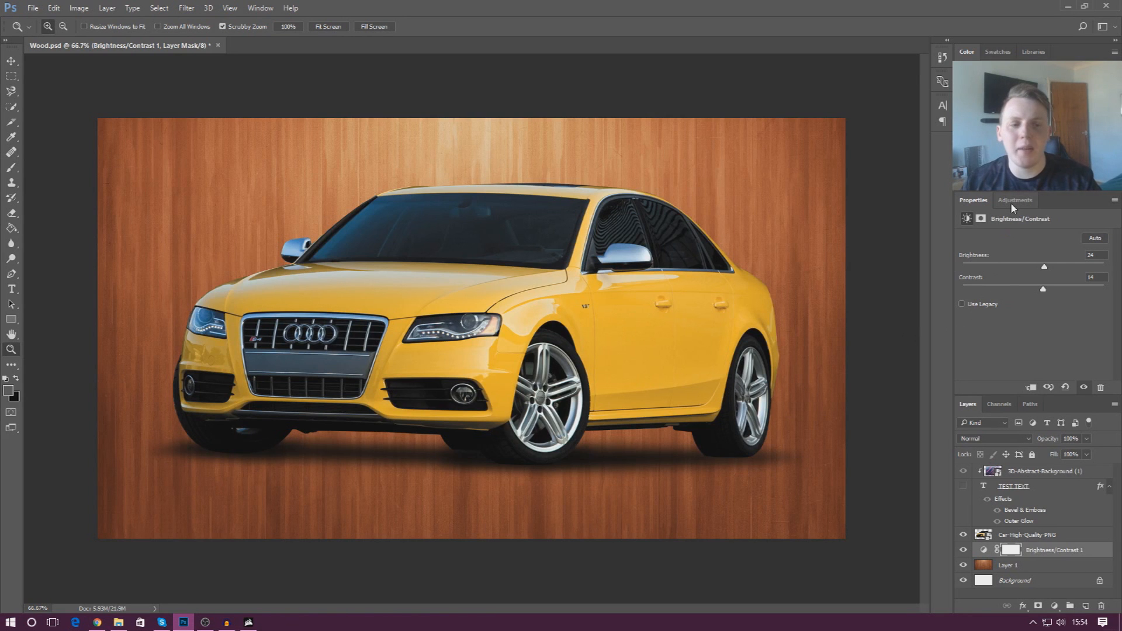
Select the Car-High-Quality-PNG layer and add a Hue/Saturation adjustment above it.
{"action": "left_click", "coordinate": [1015, 199]}
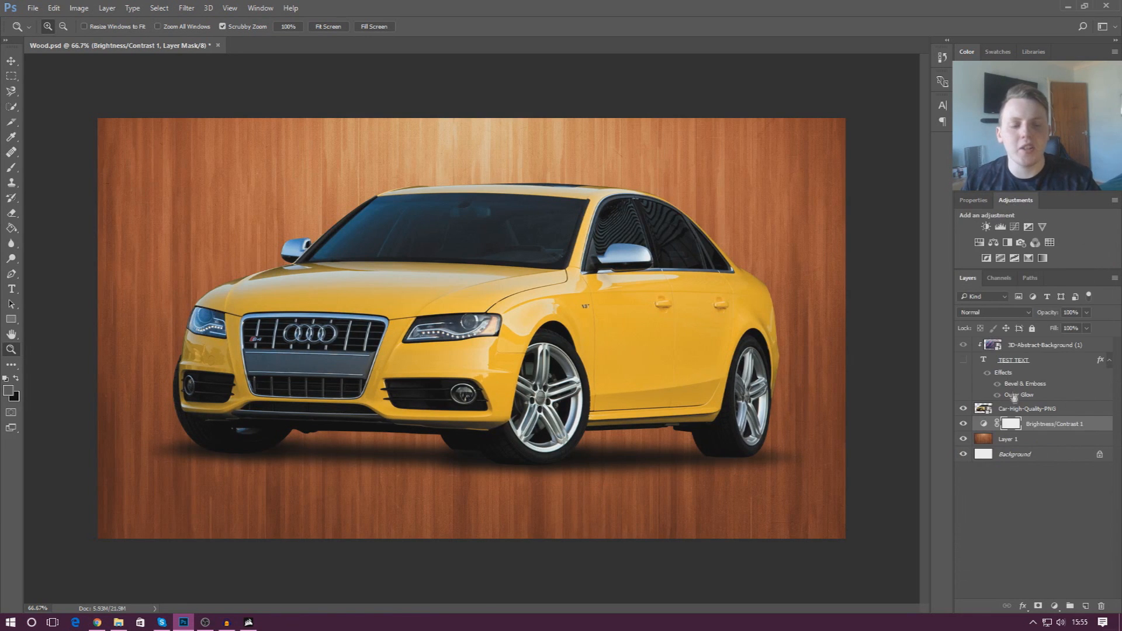
{"action": "left_click", "coordinate": [1026, 409]}
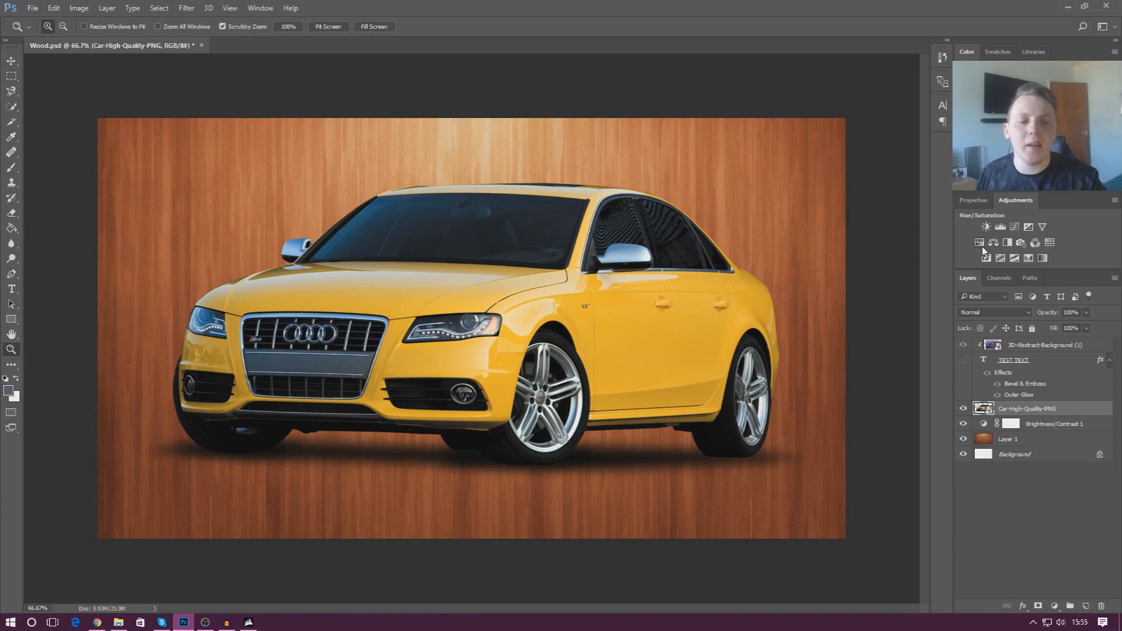
{"action": "left_click", "coordinate": [979, 227]}
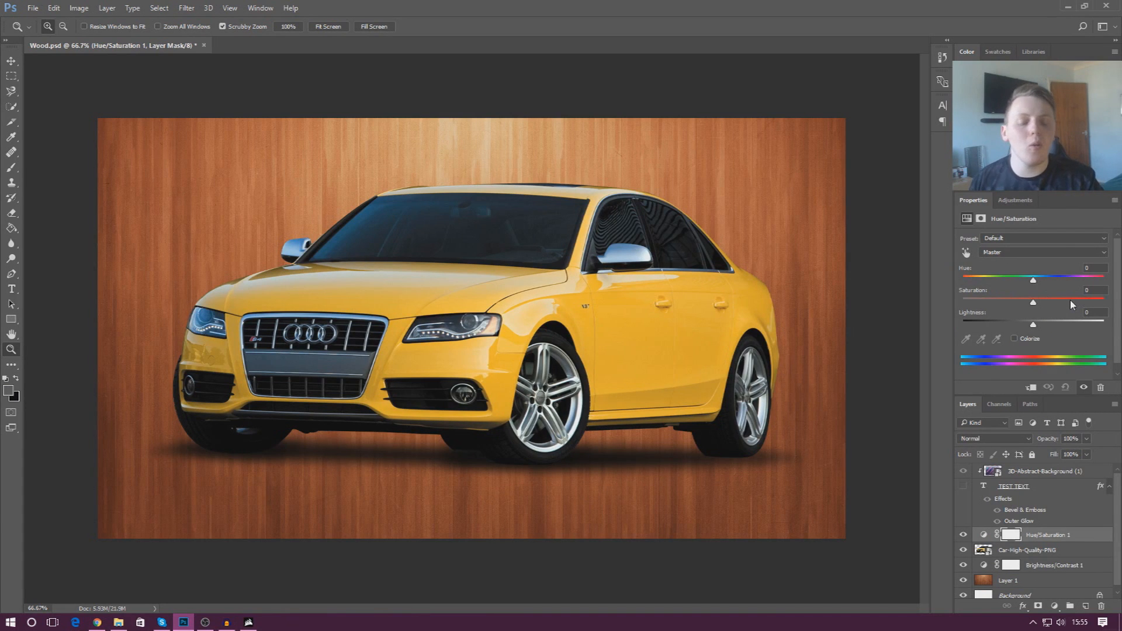
{"action": "mouse_move", "coordinate": [973, 396]}
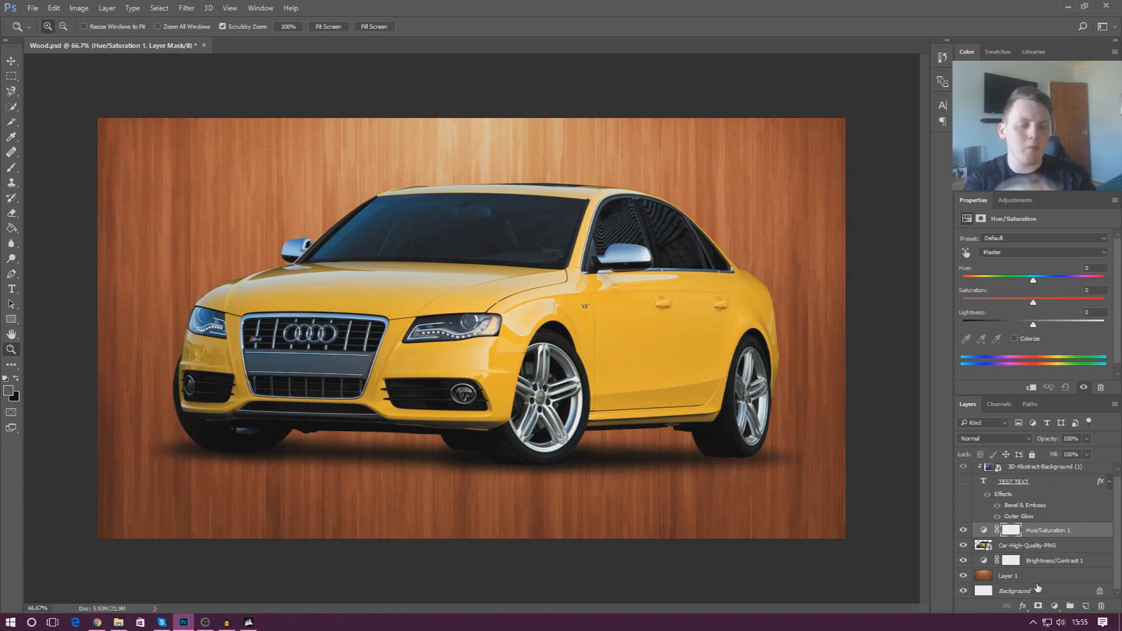
{"action": "left_click", "coordinate": [1029, 546]}
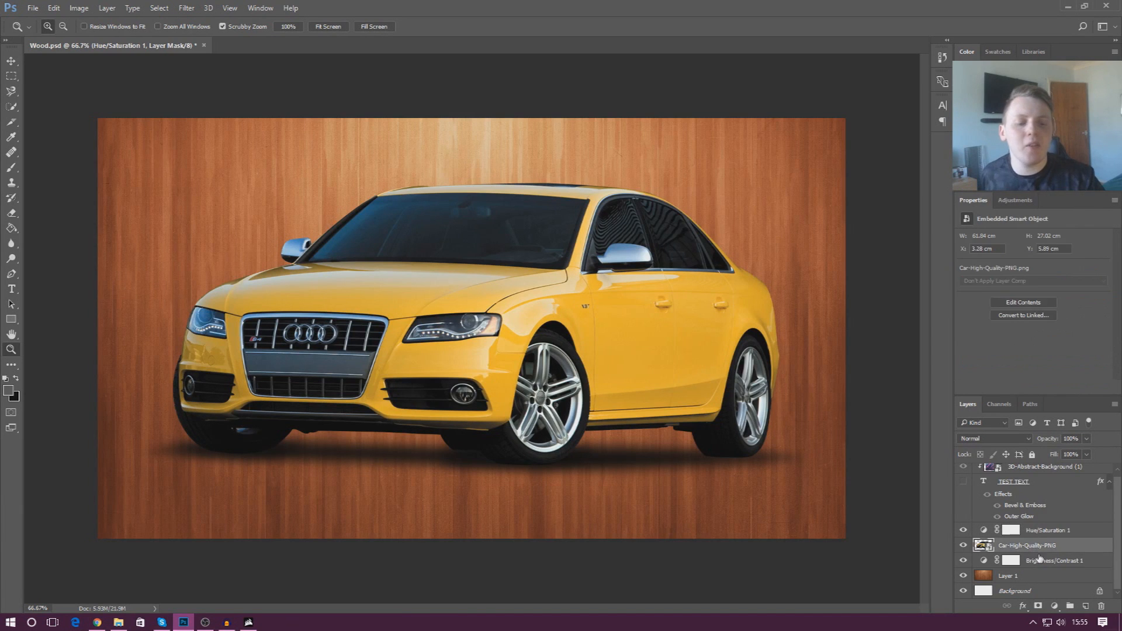
{"action": "left_click", "coordinate": [1052, 559]}
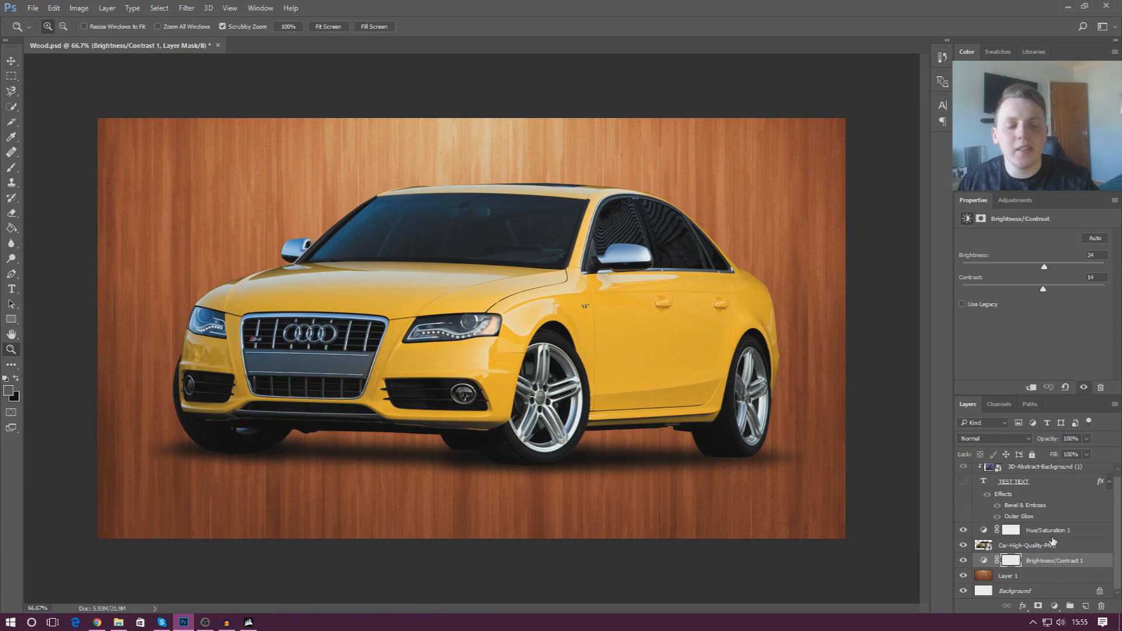
{"action": "left_click", "coordinate": [1049, 529]}
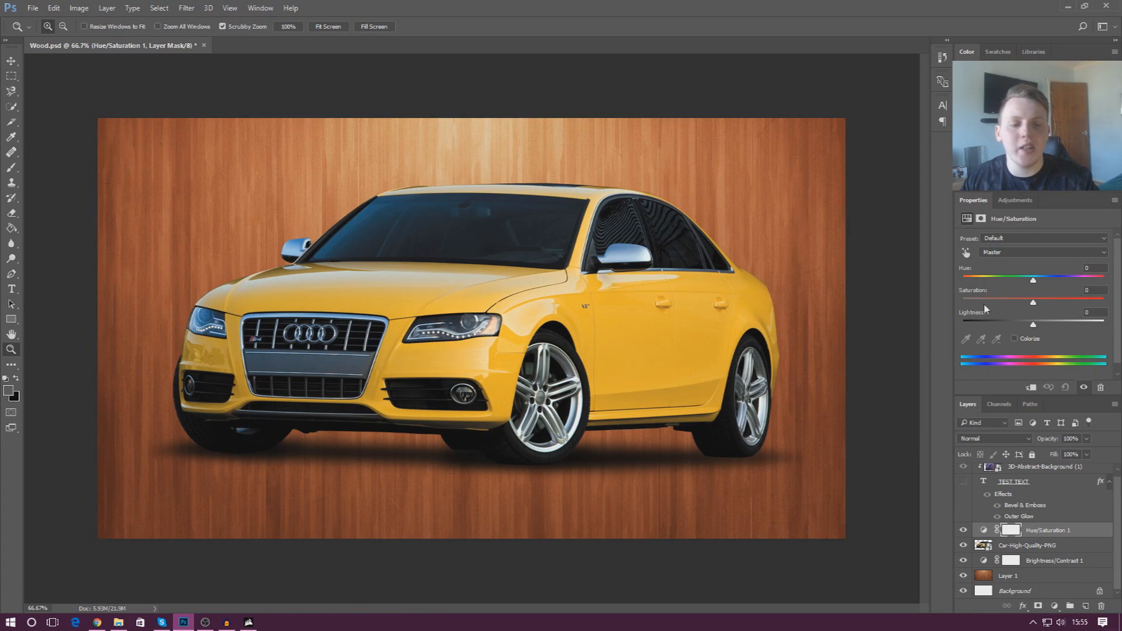
Try the car's Hue through yellow, orange, pink and deep blue on the clipped layer.
{"action": "left_click_drag", "start_coordinate": [1032, 278], "coordinate": [1081, 278]}
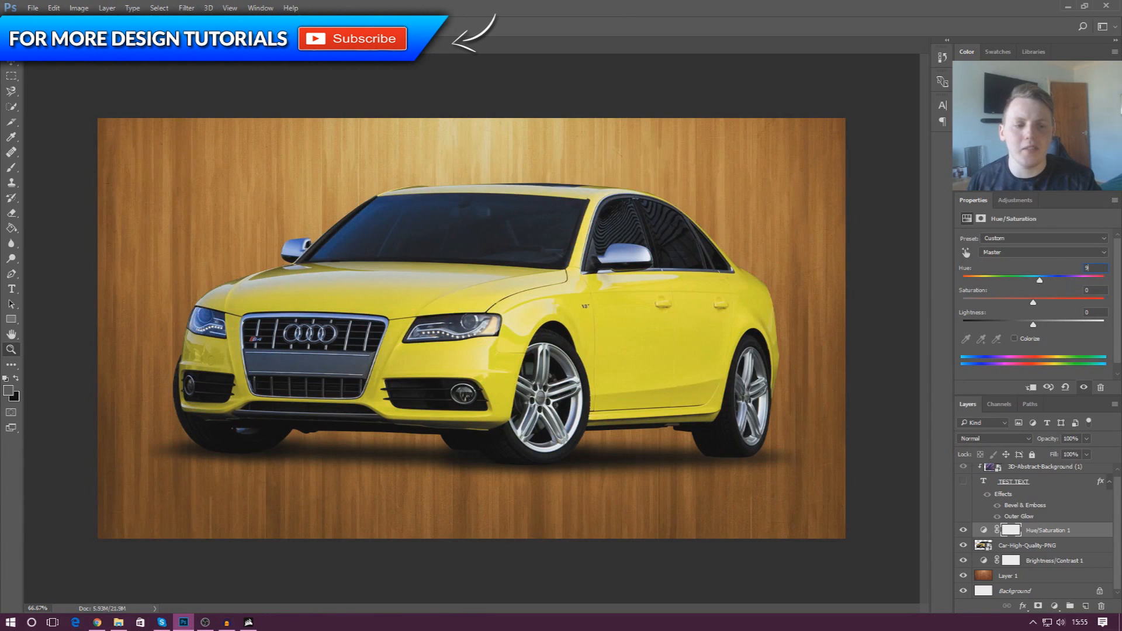
{"action": "left_click_drag", "start_coordinate": [1039, 279], "coordinate": [1032, 279]}
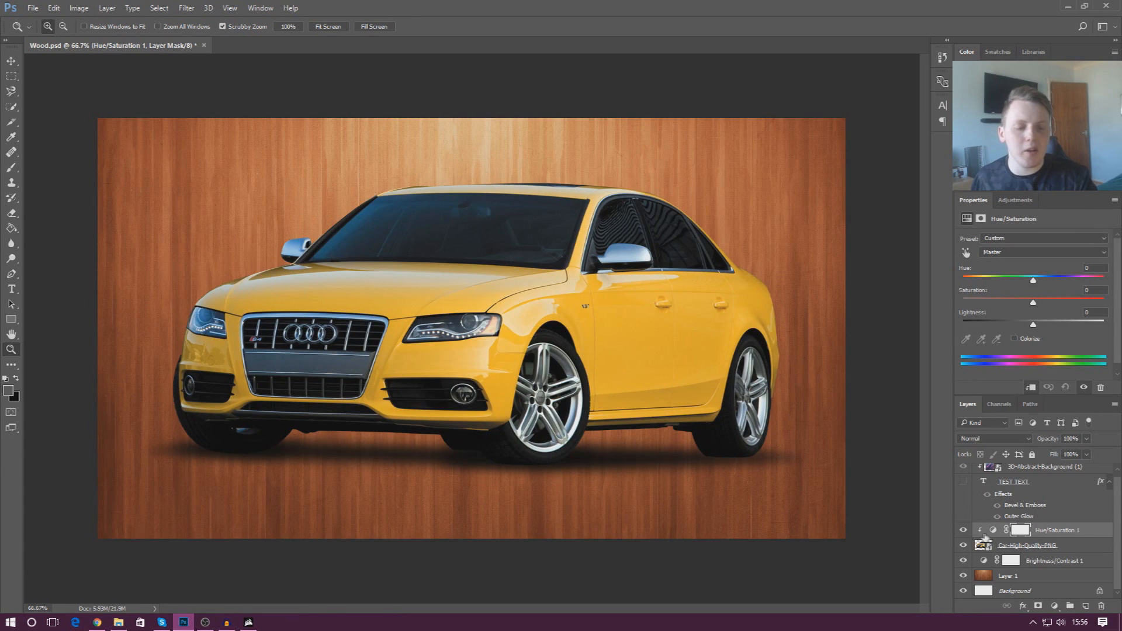
{"action": "left_click_drag", "start_coordinate": [1032, 279], "coordinate": [1014, 280]}
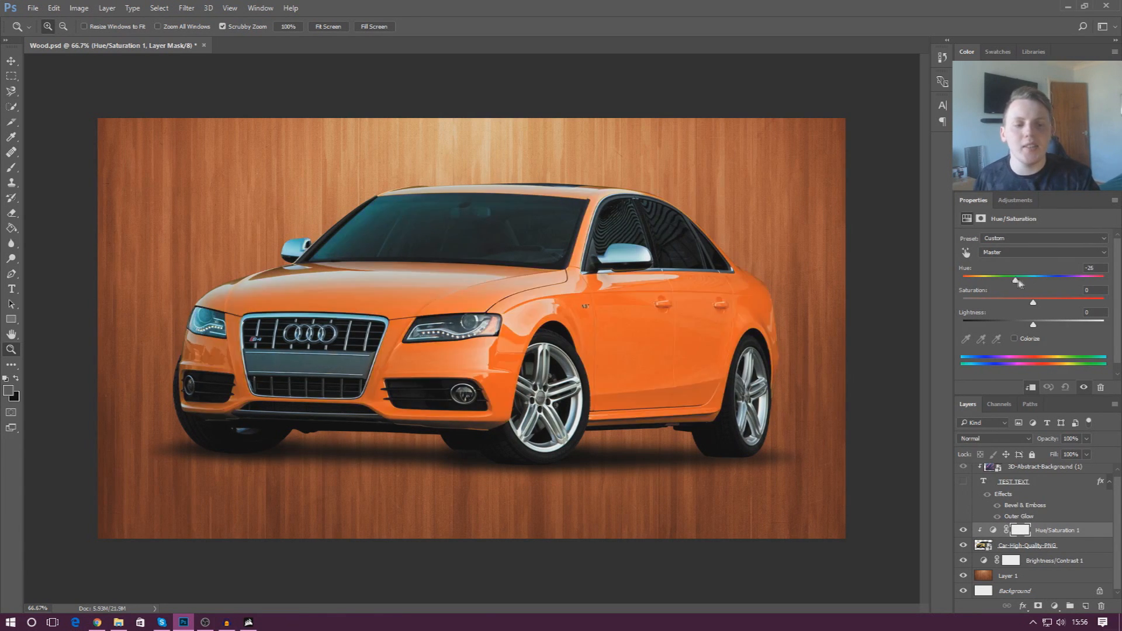
{"action": "left_click_drag", "start_coordinate": [1014, 278], "coordinate": [1058, 278]}
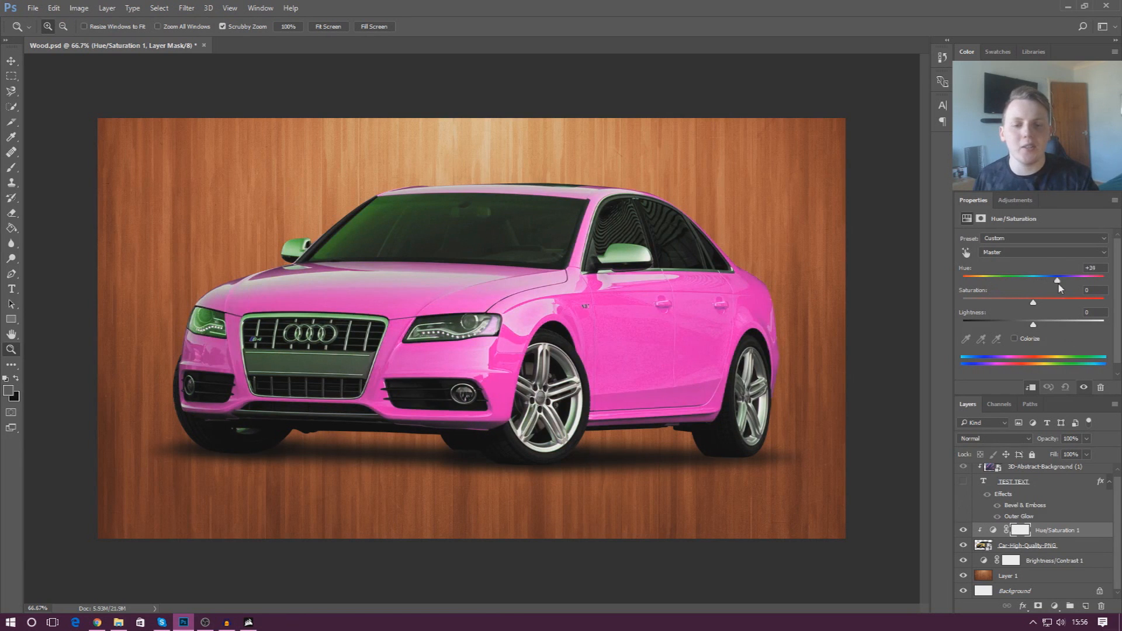
{"action": "left_click_drag", "start_coordinate": [1057, 279], "coordinate": [1082, 279]}
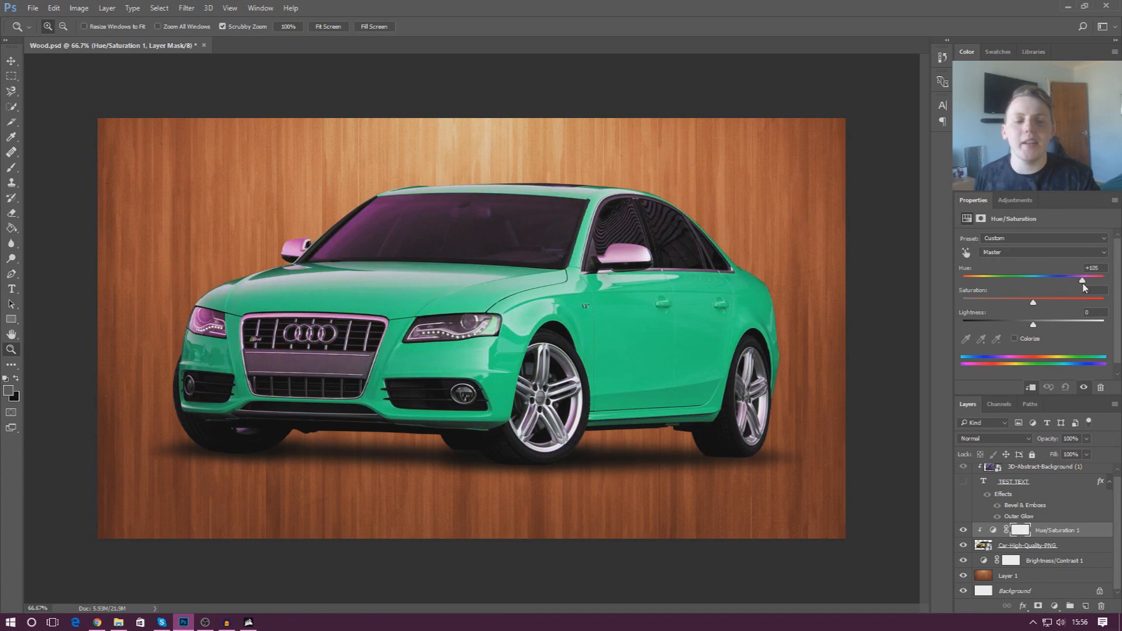
{"action": "left_click_drag", "start_coordinate": [1081, 280], "coordinate": [1030, 279]}
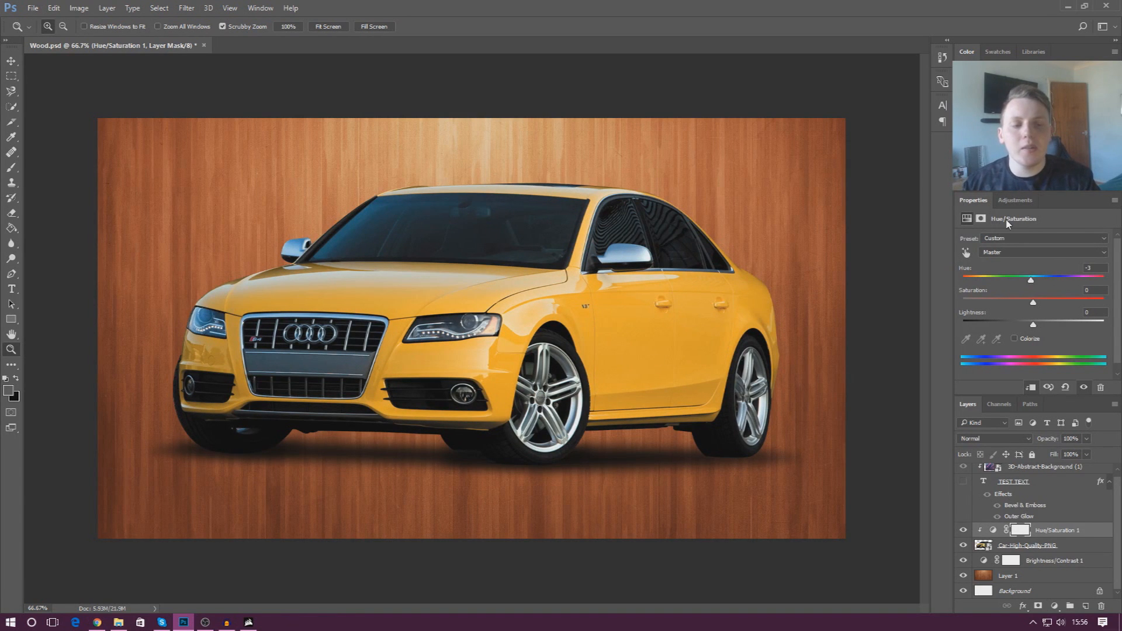
{"action": "left_click_drag", "start_coordinate": [1030, 280], "coordinate": [968, 279]}
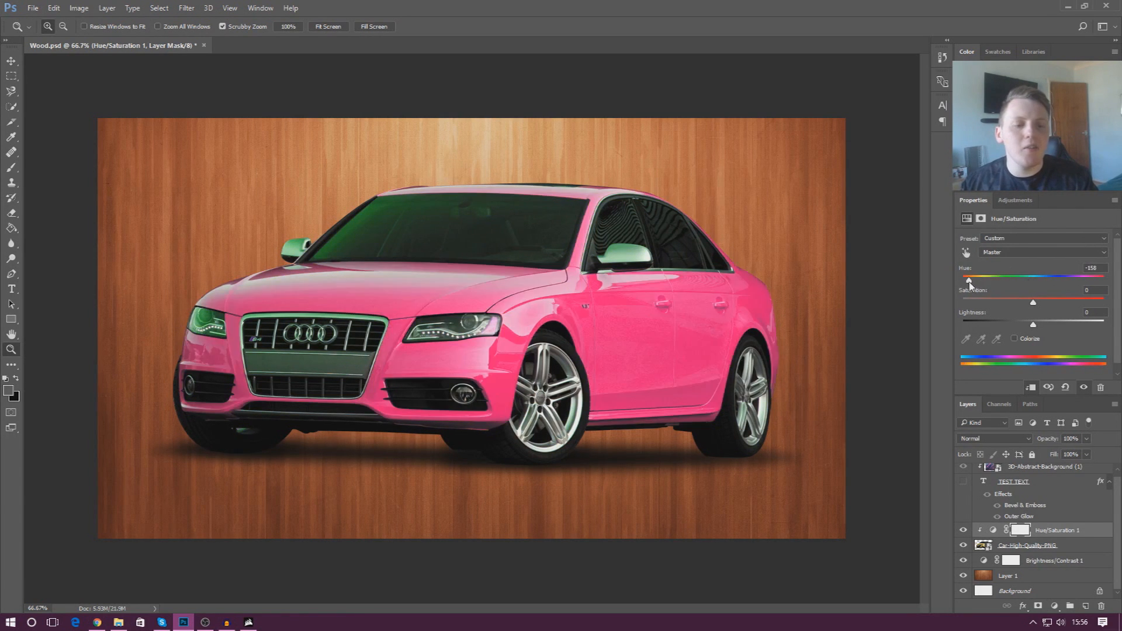
{"action": "left_click_drag", "start_coordinate": [970, 279], "coordinate": [1041, 280]}
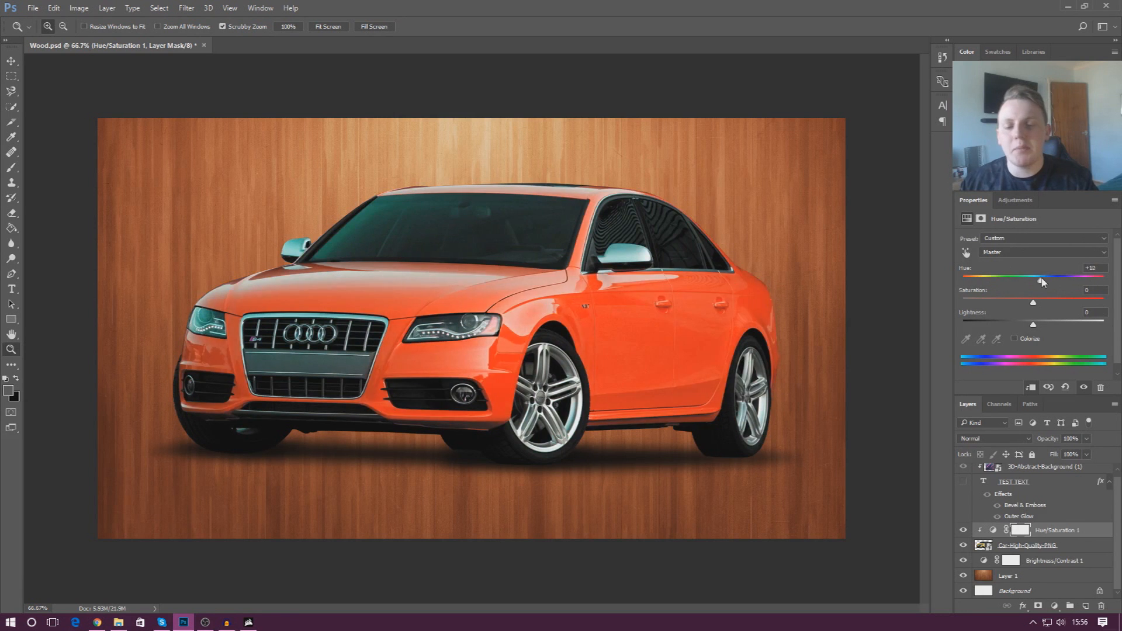
{"action": "left_click_drag", "start_coordinate": [1041, 277], "coordinate": [1045, 277]}
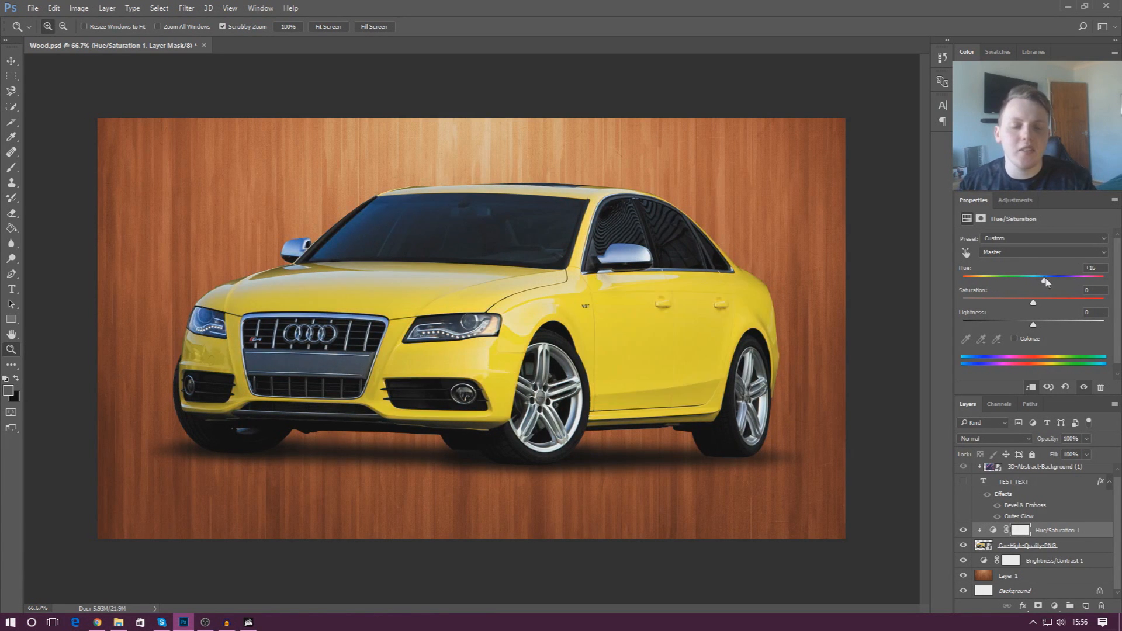
{"action": "left_click_drag", "start_coordinate": [1043, 280], "coordinate": [1051, 279]}
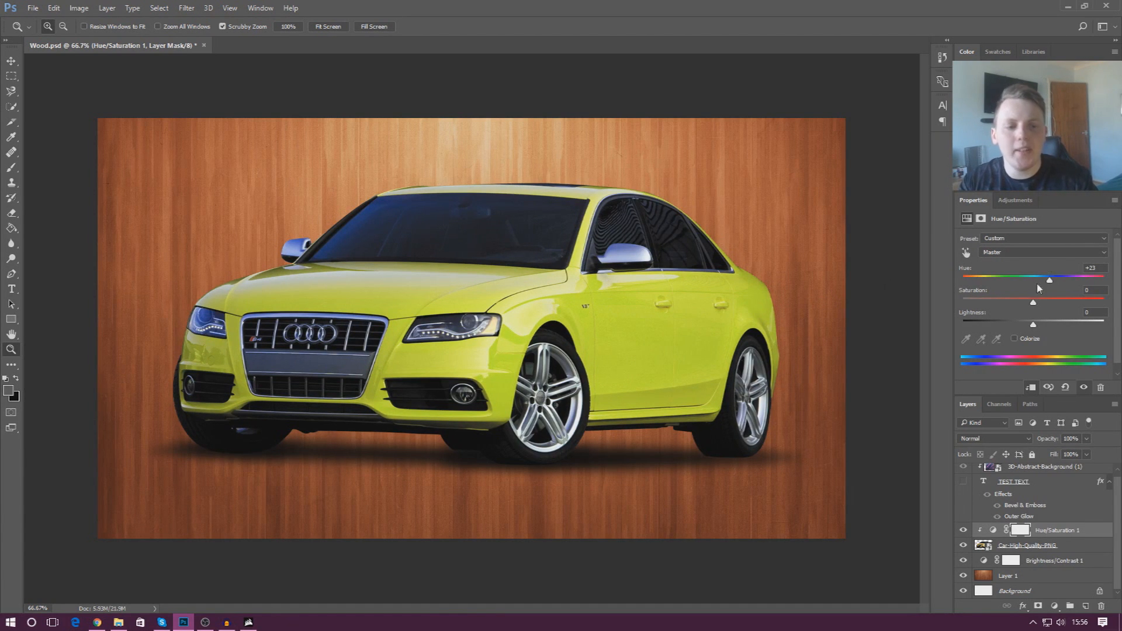
{"action": "left_click_drag", "start_coordinate": [1049, 279], "coordinate": [1021, 279]}
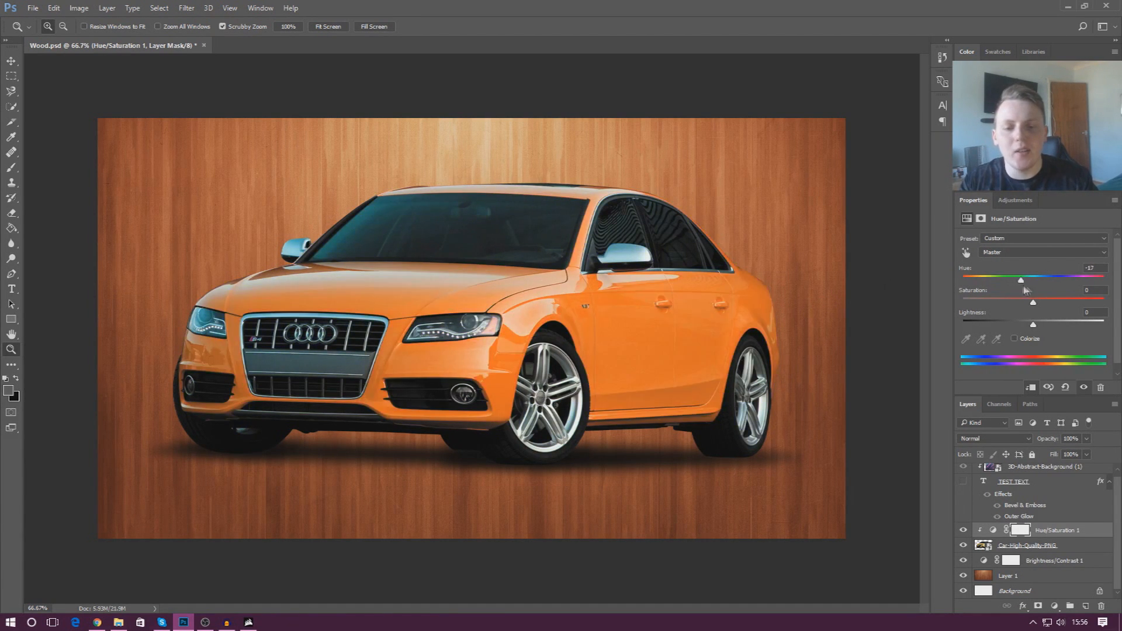
{"action": "left_click_drag", "start_coordinate": [1022, 280], "coordinate": [1019, 279]}
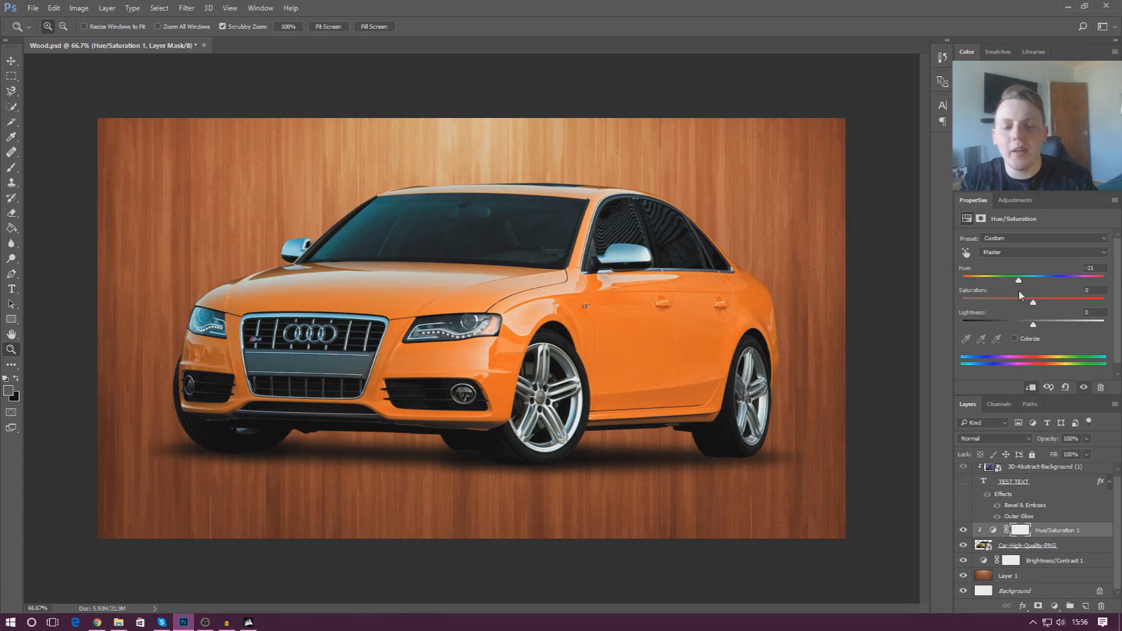
{"action": "left_click_drag", "start_coordinate": [1017, 279], "coordinate": [991, 280]}
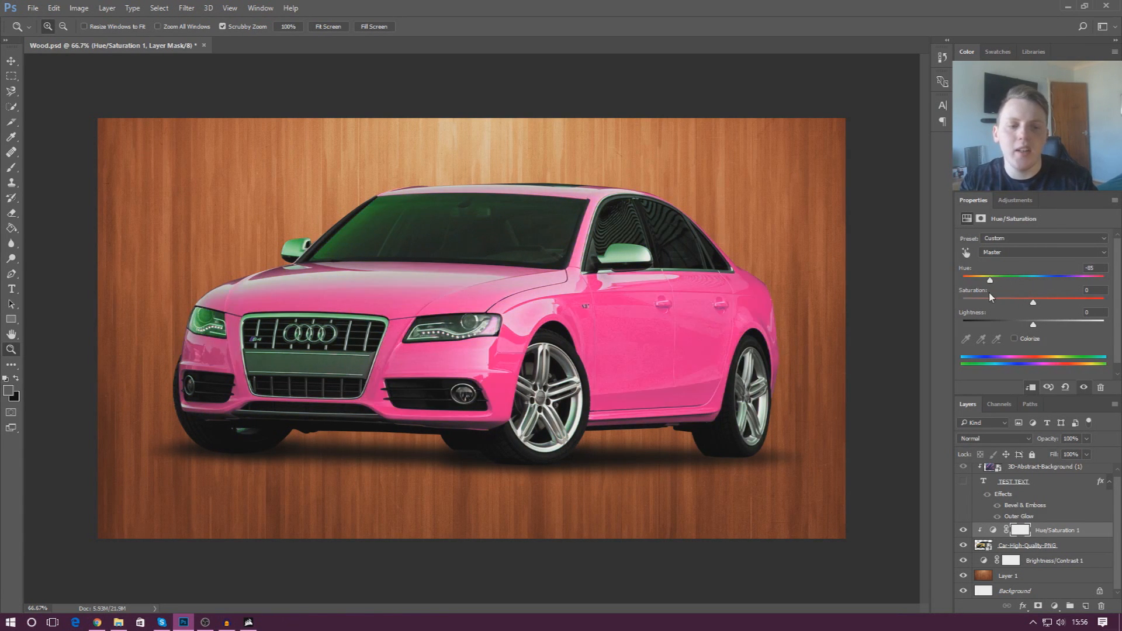
{"action": "left_click_drag", "start_coordinate": [990, 279], "coordinate": [961, 279]}
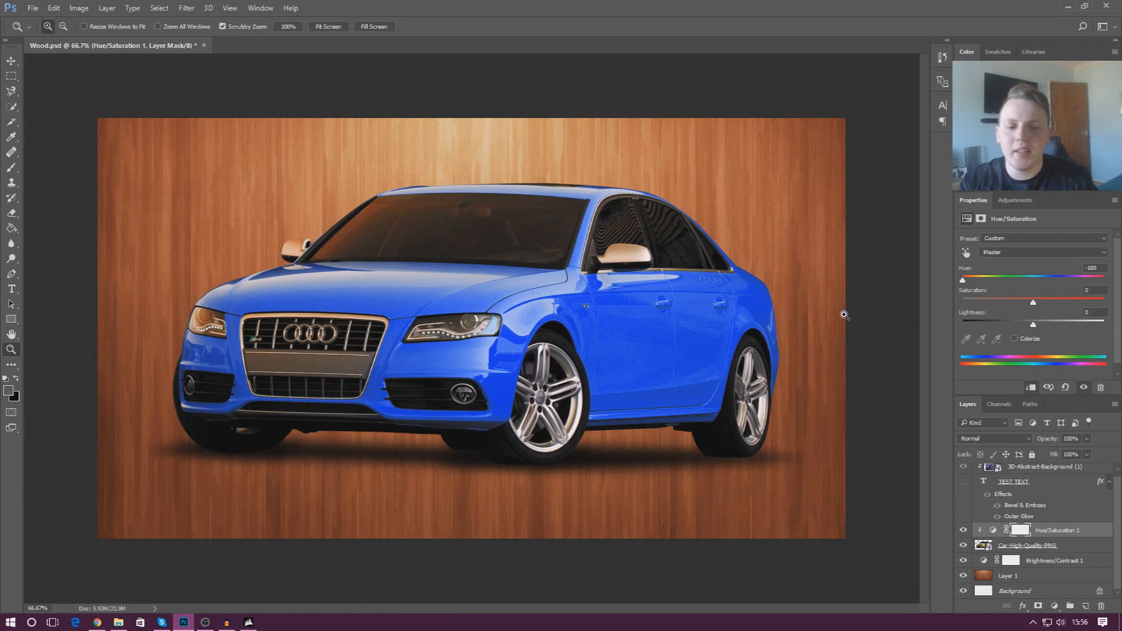
Settle the car's Hue at about +156 so the orange body turns light sky blue.
{"action": "left_click_drag", "start_coordinate": [961, 279], "coordinate": [1102, 279]}
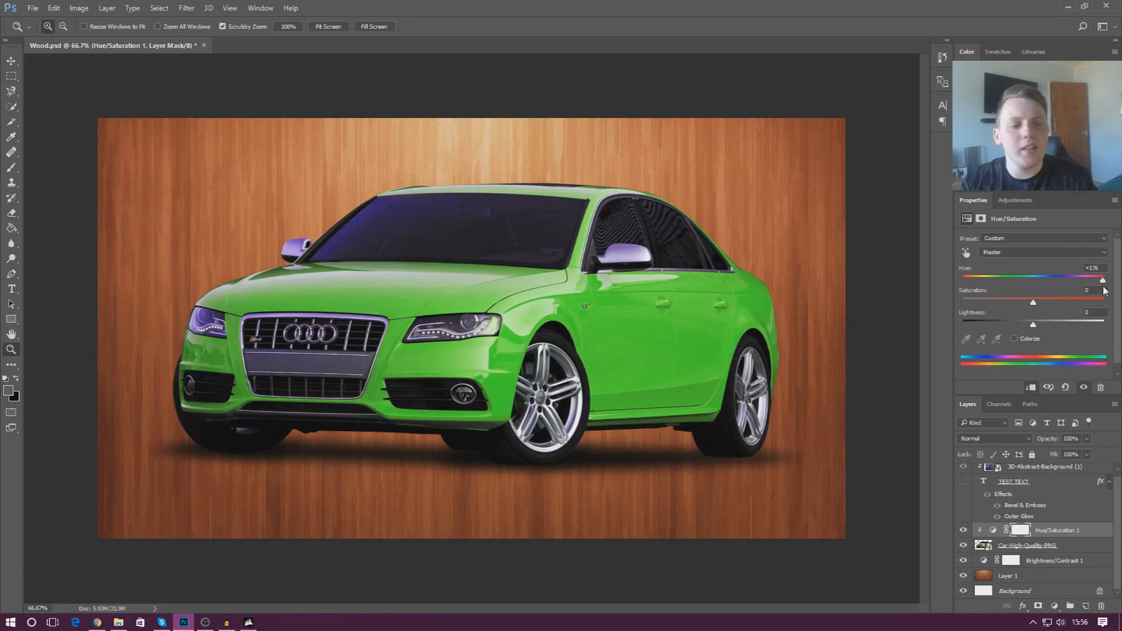
{"action": "left_click_drag", "start_coordinate": [1102, 278], "coordinate": [1076, 278]}
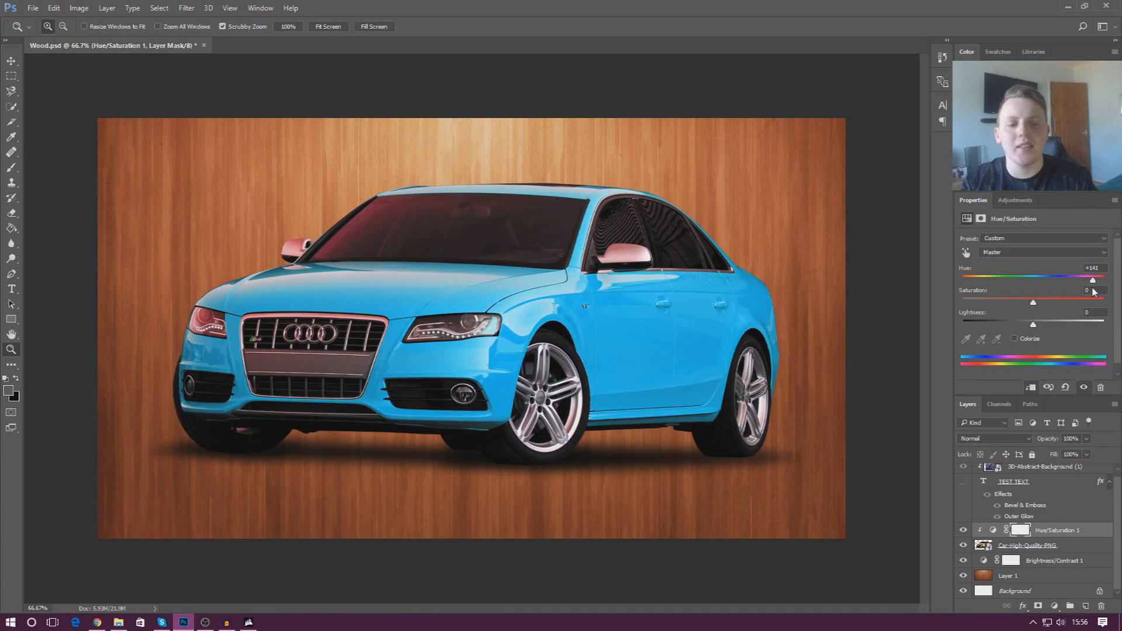
{"action": "left_click_drag", "start_coordinate": [1086, 278], "coordinate": [1082, 278]}
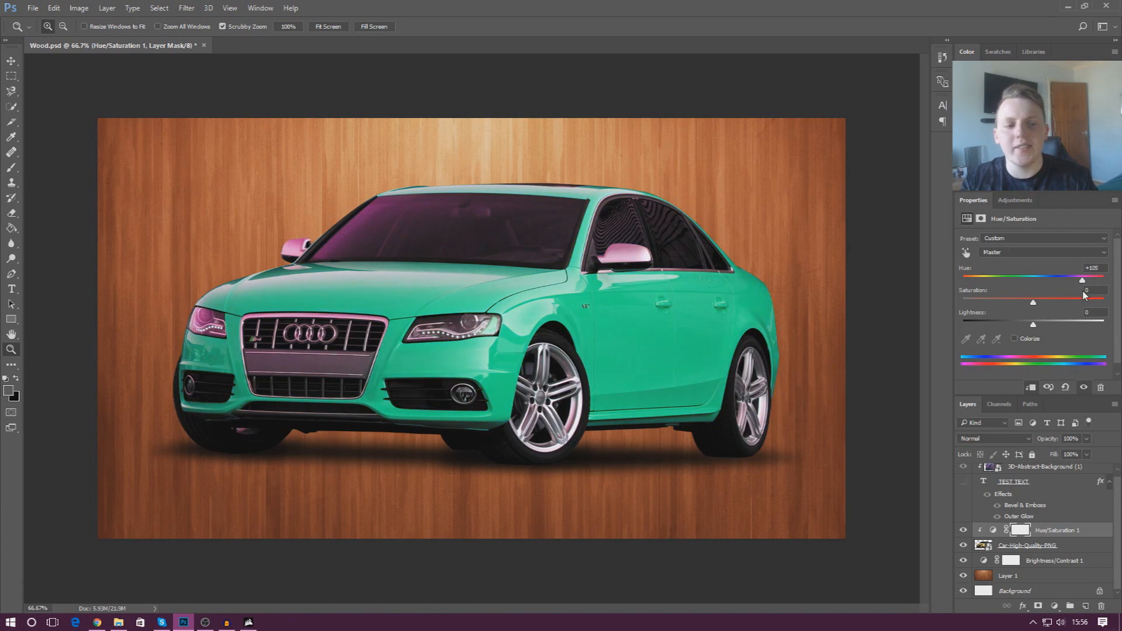
{"action": "left_click_drag", "start_coordinate": [1082, 279], "coordinate": [1085, 279]}
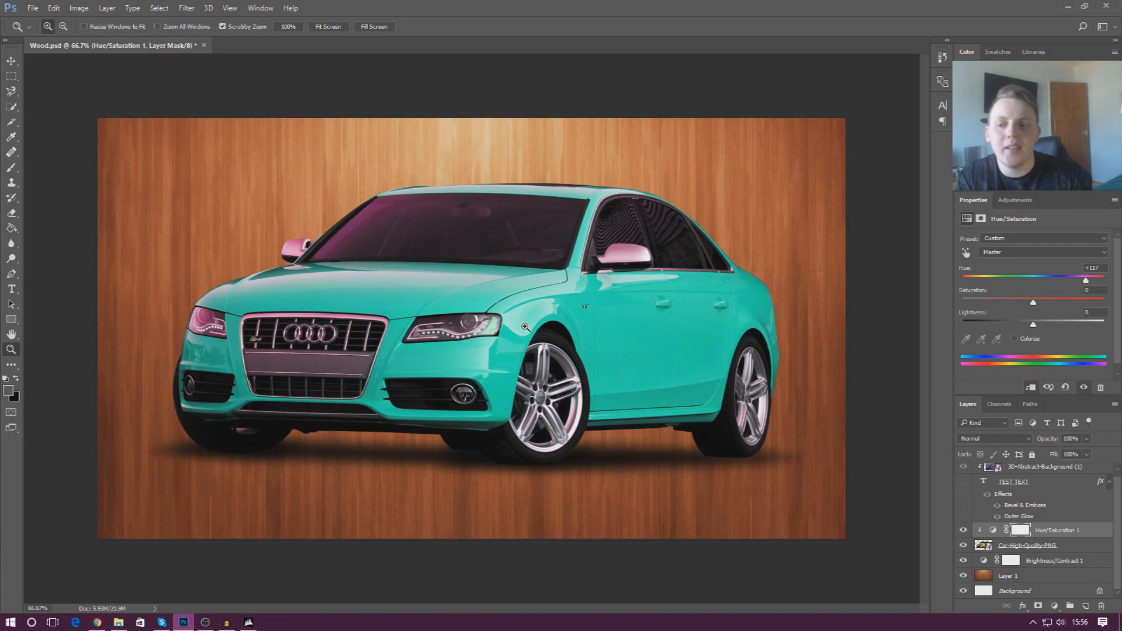
{"action": "left_click_drag", "start_coordinate": [1085, 279], "coordinate": [1089, 279]}
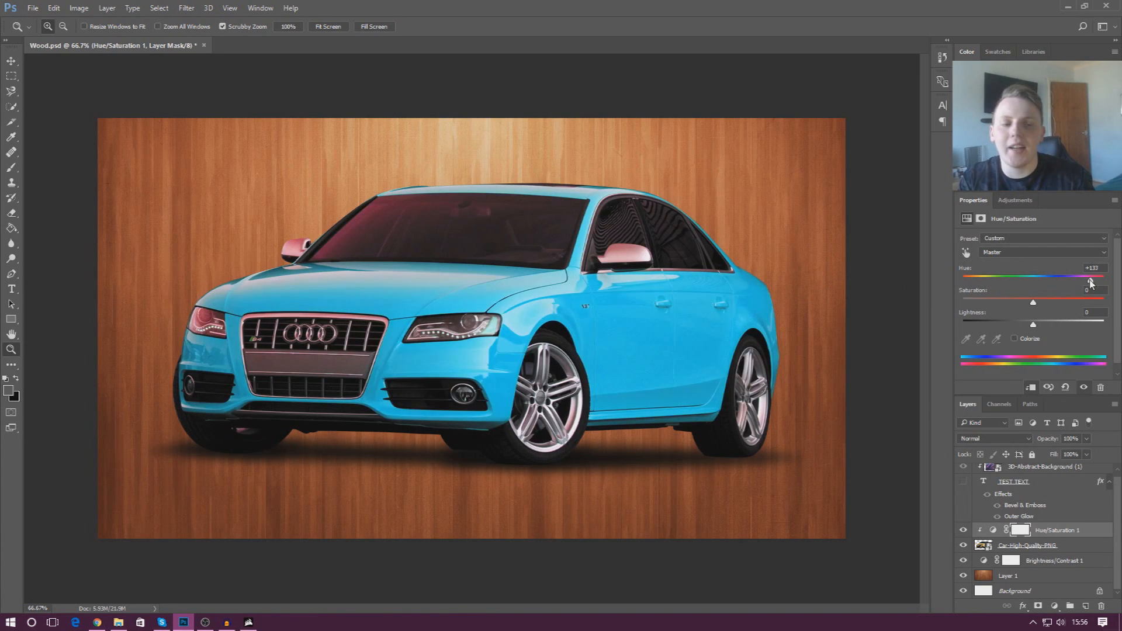
{"action": "left_click_drag", "start_coordinate": [1088, 278], "coordinate": [1072, 278]}
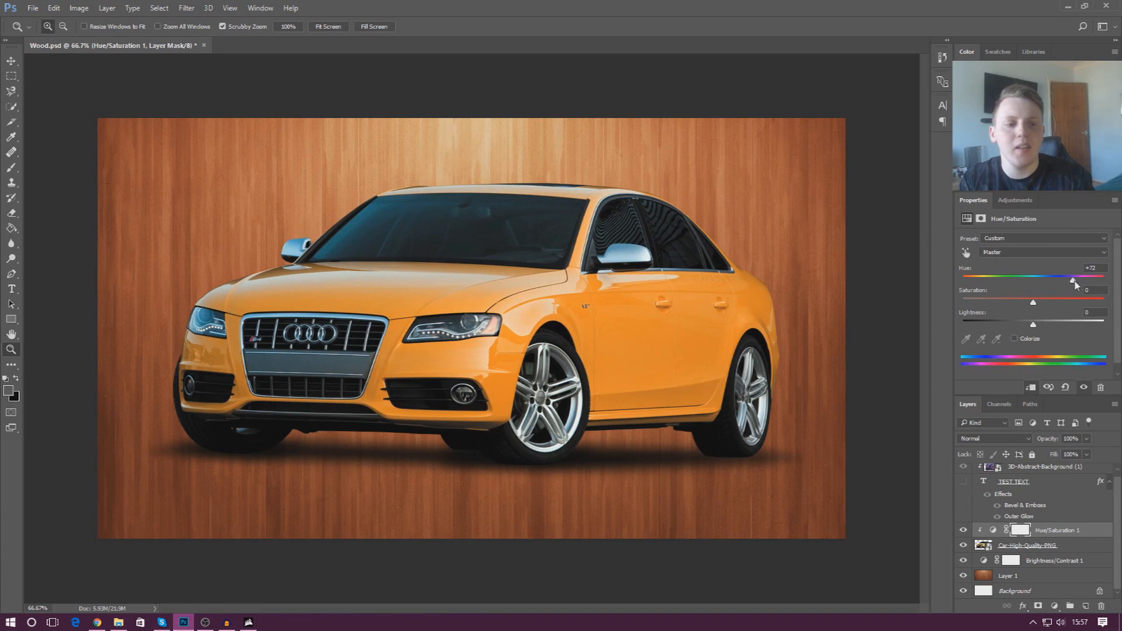
{"action": "left_click_drag", "start_coordinate": [1073, 281], "coordinate": [1014, 281]}
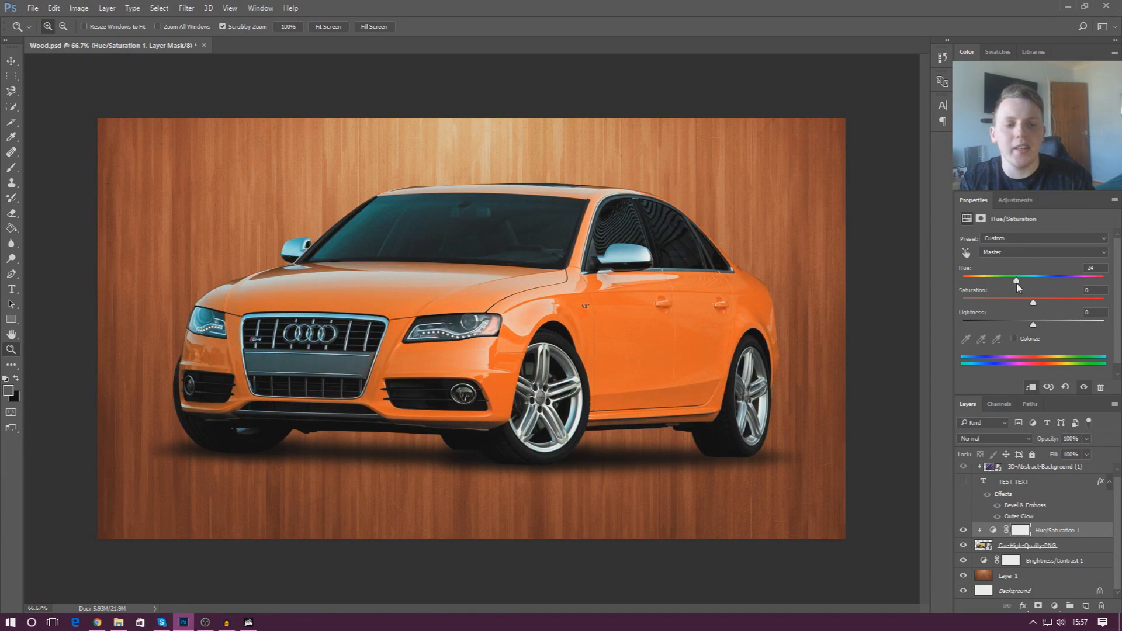
{"action": "left_click_drag", "start_coordinate": [1015, 279], "coordinate": [1013, 280]}
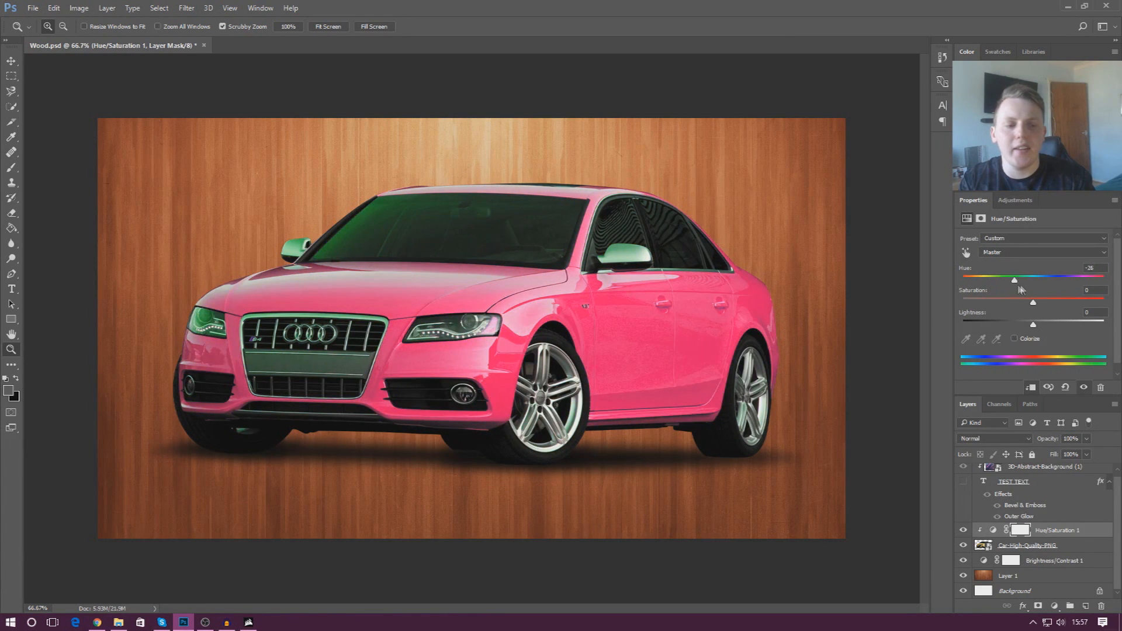
{"action": "left_click_drag", "start_coordinate": [1014, 279], "coordinate": [1102, 279]}
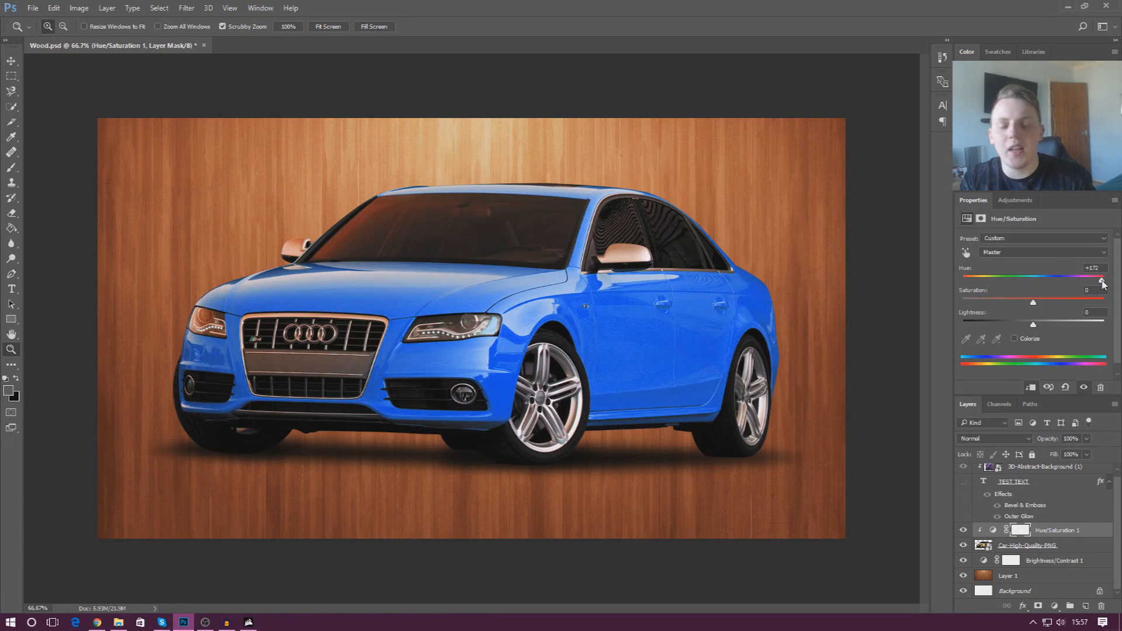
{"action": "left_click_drag", "start_coordinate": [1102, 278], "coordinate": [1095, 278]}
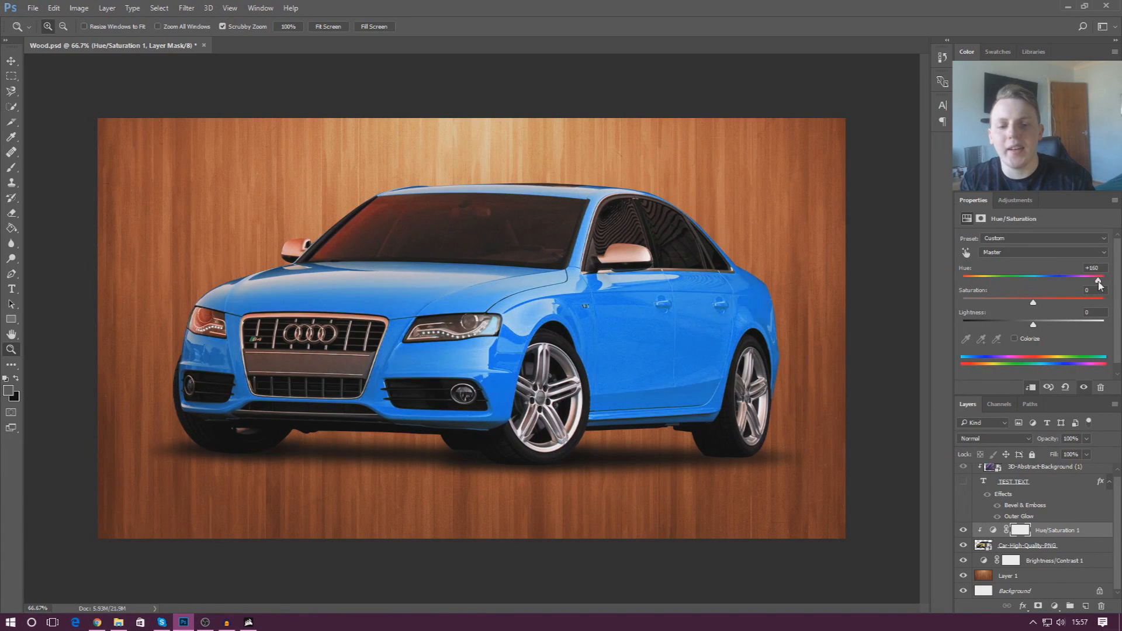
{"action": "left_click_drag", "start_coordinate": [1097, 275], "coordinate": [1094, 275]}
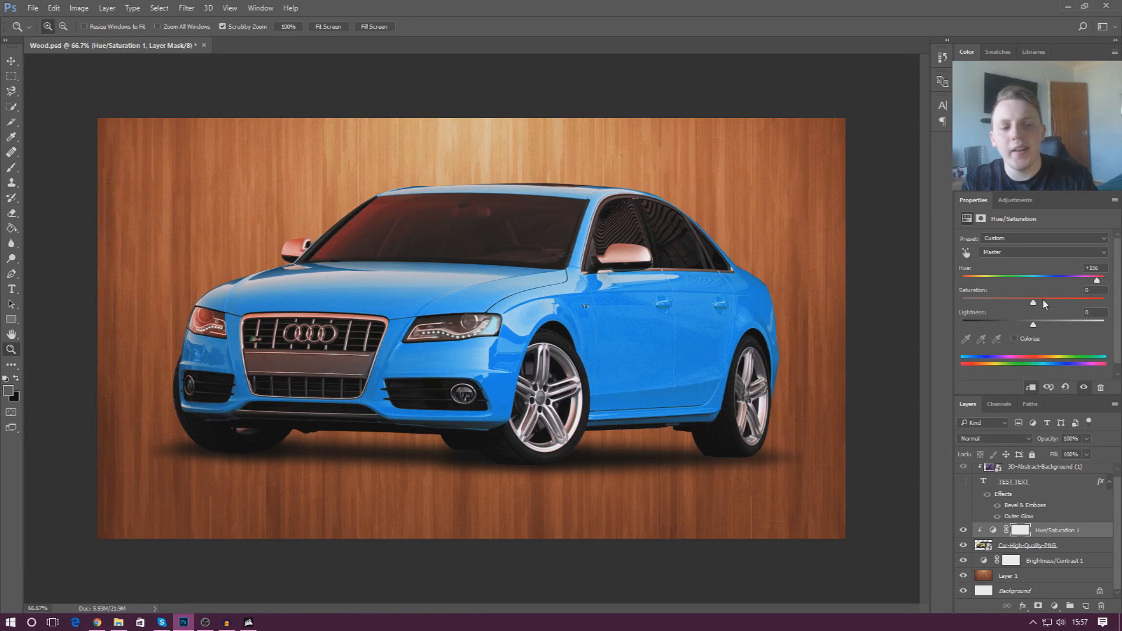
Test the blue car's Saturation from neutral up to maximum and back.
{"action": "left_click_drag", "start_coordinate": [1034, 302], "coordinate": [1031, 302]}
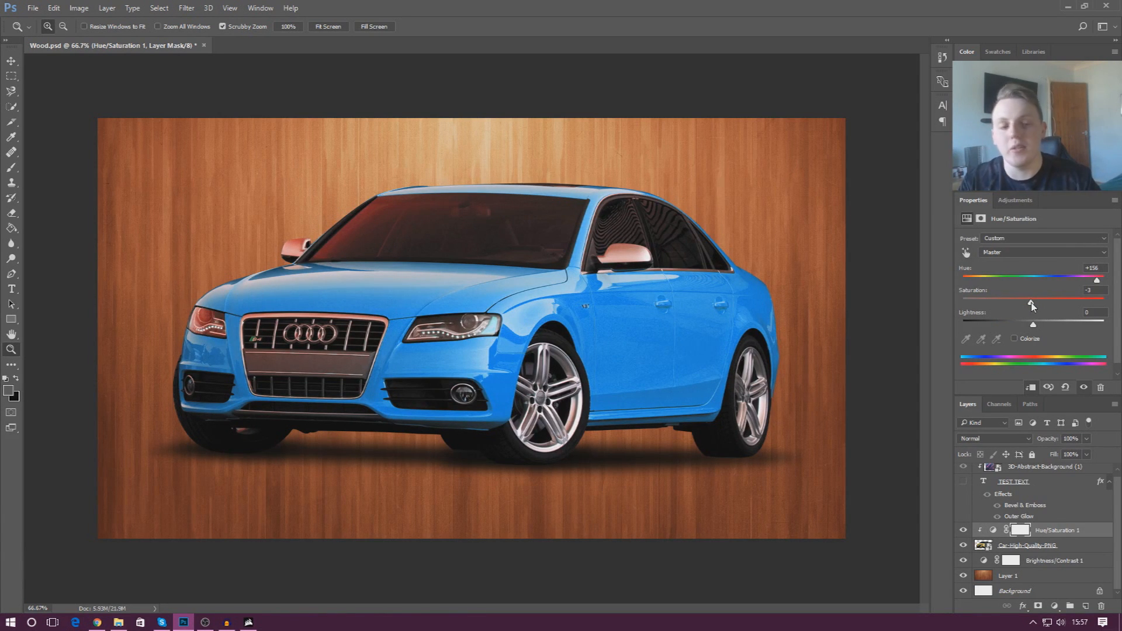
{"action": "left_click_drag", "start_coordinate": [1032, 304], "coordinate": [1075, 303]}
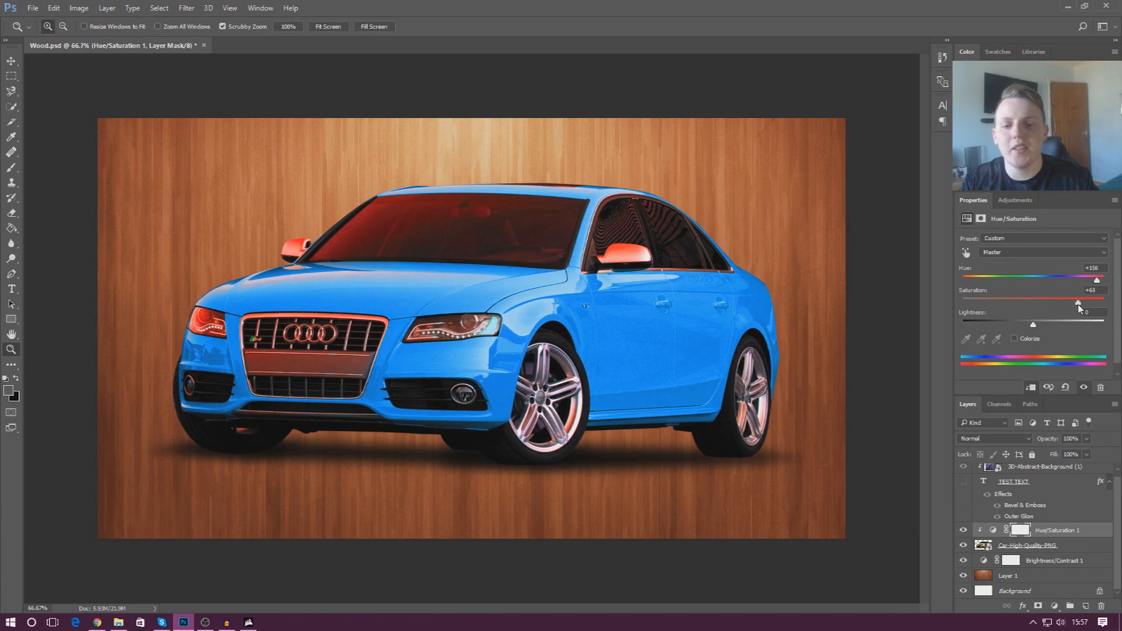
{"action": "left_click_drag", "start_coordinate": [1095, 301], "coordinate": [1043, 301]}
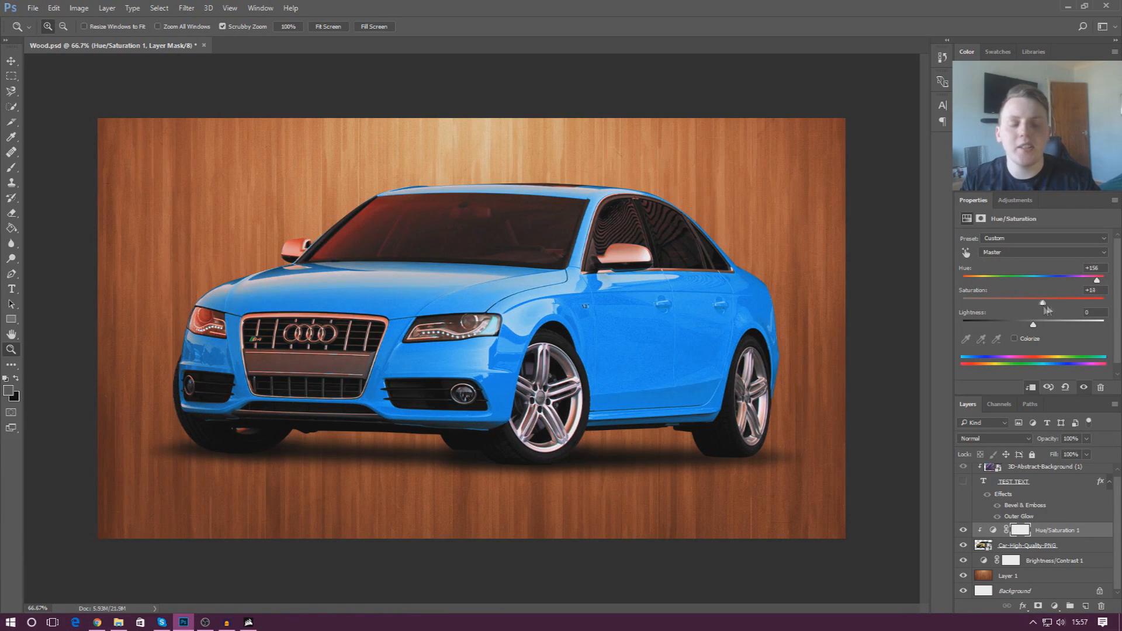
{"action": "left_click_drag", "start_coordinate": [1043, 302], "coordinate": [1078, 302]}
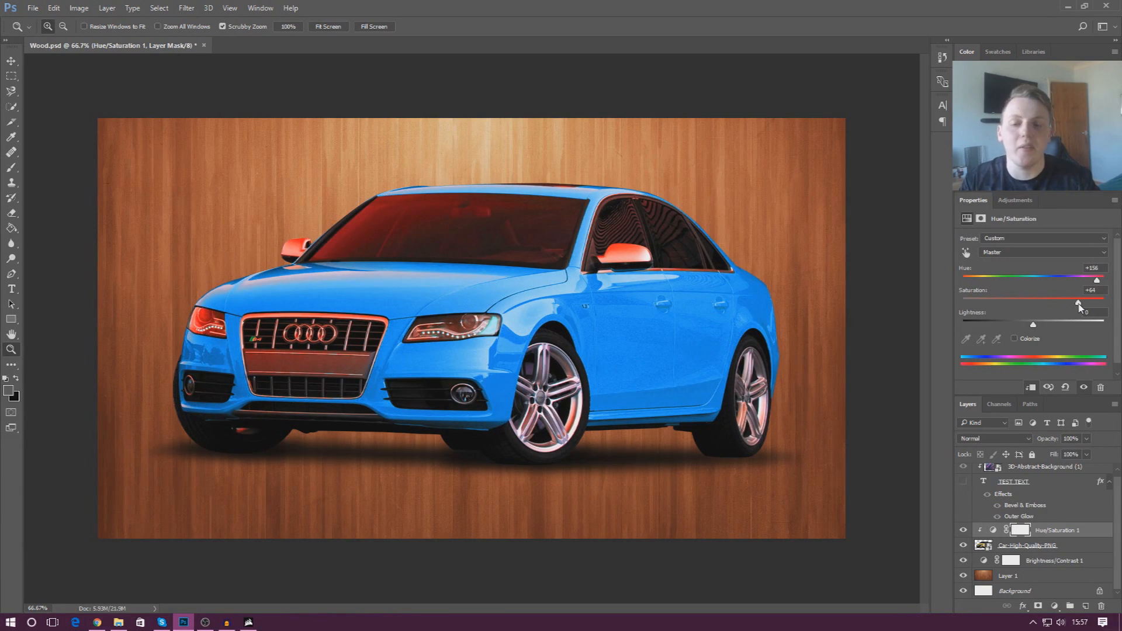
{"action": "left_click_drag", "start_coordinate": [1080, 300], "coordinate": [1102, 300]}
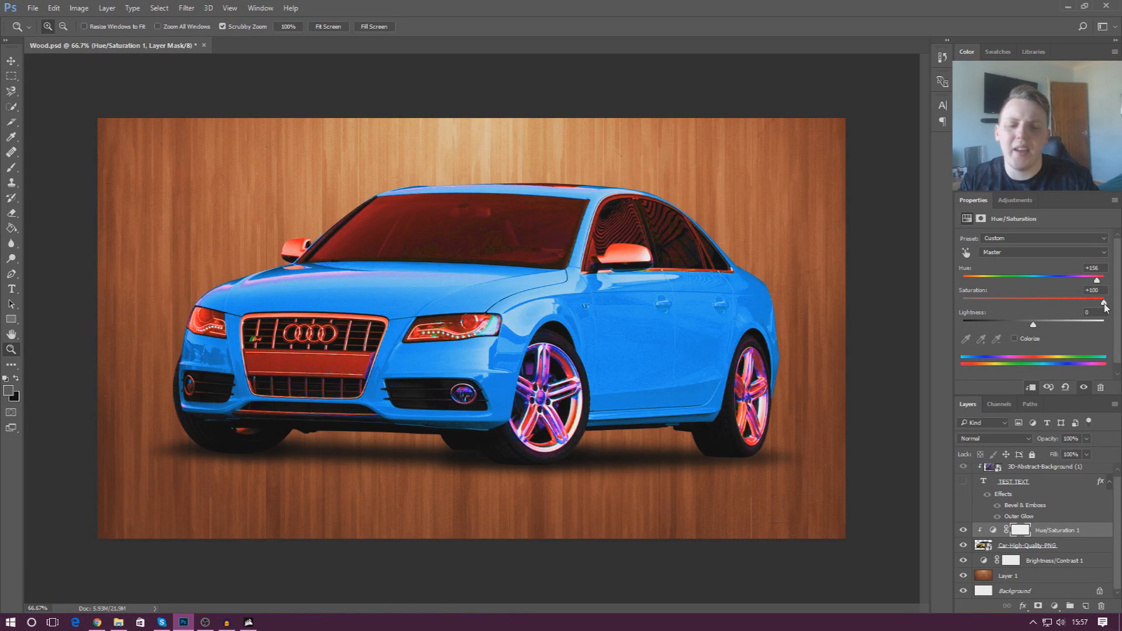
{"action": "left_click_drag", "start_coordinate": [1106, 298], "coordinate": [1102, 298]}
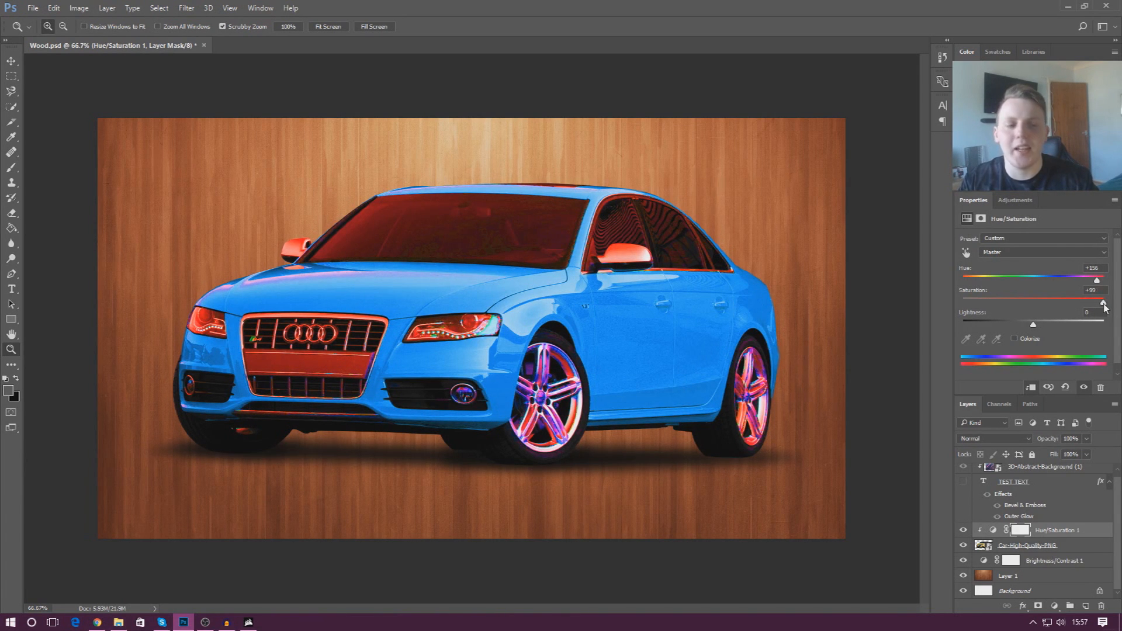
{"action": "left_click_drag", "start_coordinate": [1097, 300], "coordinate": [1035, 300]}
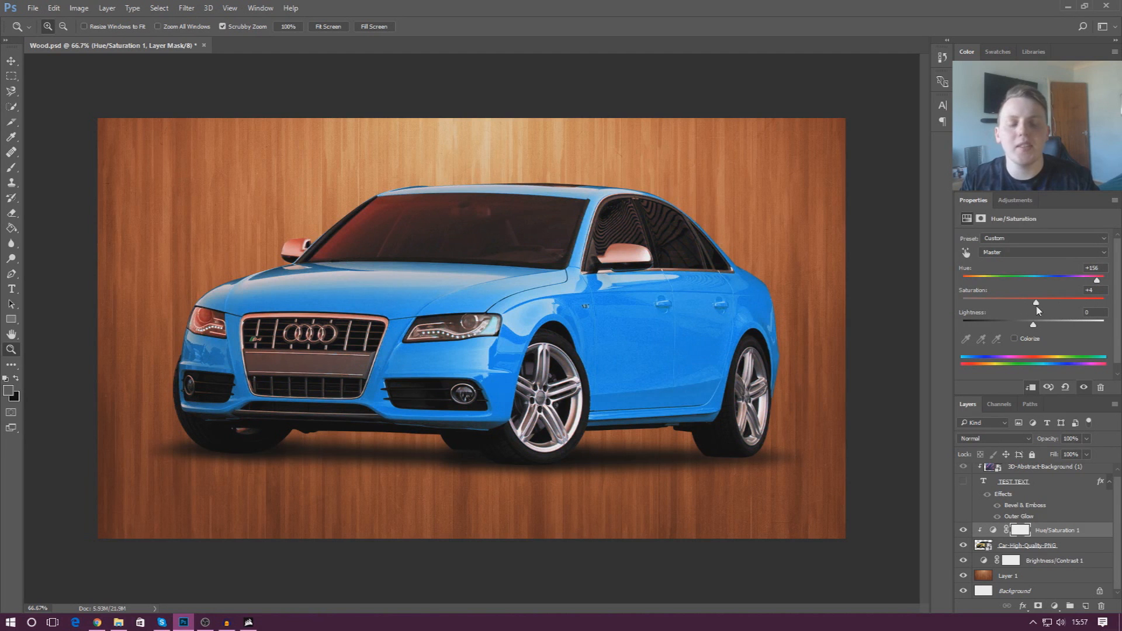
{"action": "left_click_drag", "start_coordinate": [1035, 302], "coordinate": [1044, 302]}
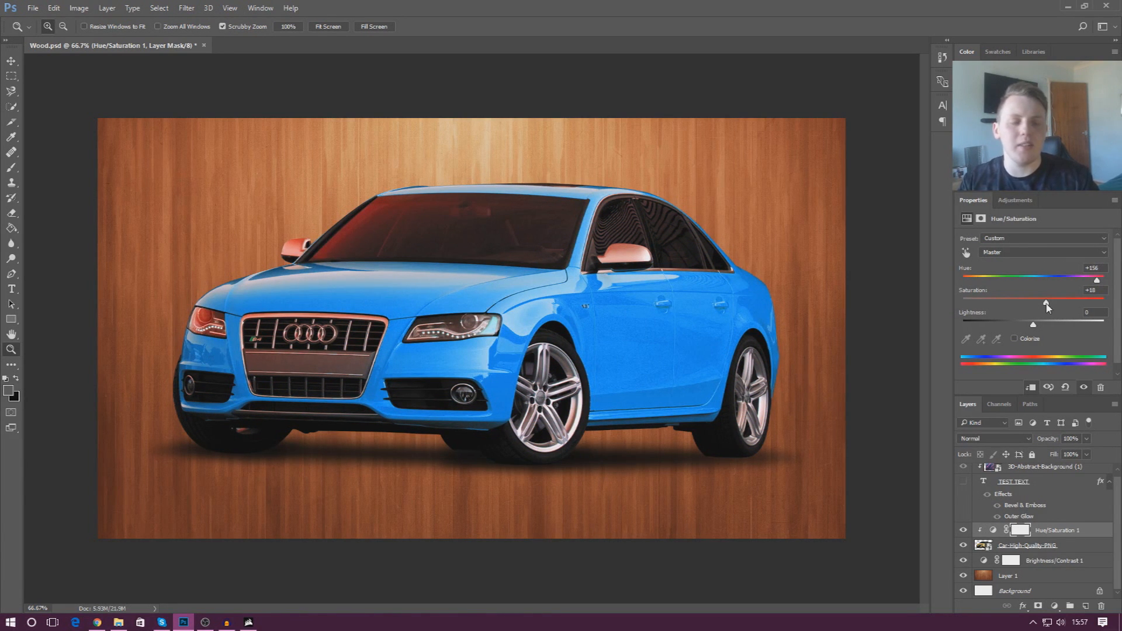
Settle the car's Saturation at about +40 for a vivid bright blue.
{"action": "left_click_drag", "start_coordinate": [1044, 304], "coordinate": [1058, 304]}
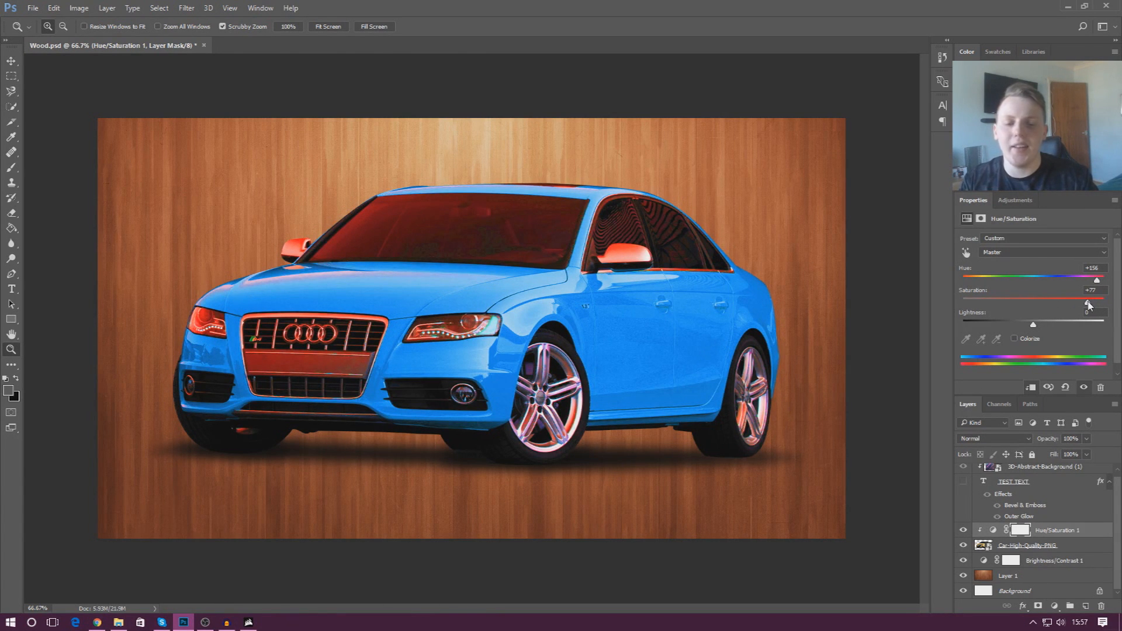
{"action": "left_click_drag", "start_coordinate": [1095, 301], "coordinate": [1015, 301]}
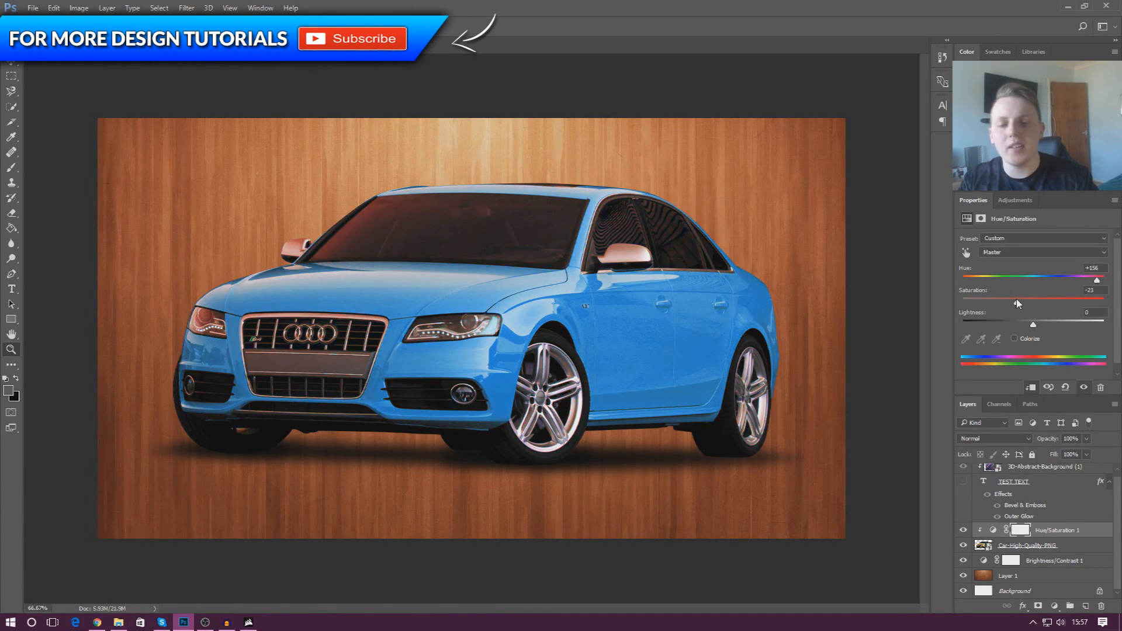
{"action": "left_click_drag", "start_coordinate": [1037, 301], "coordinate": [962, 300]}
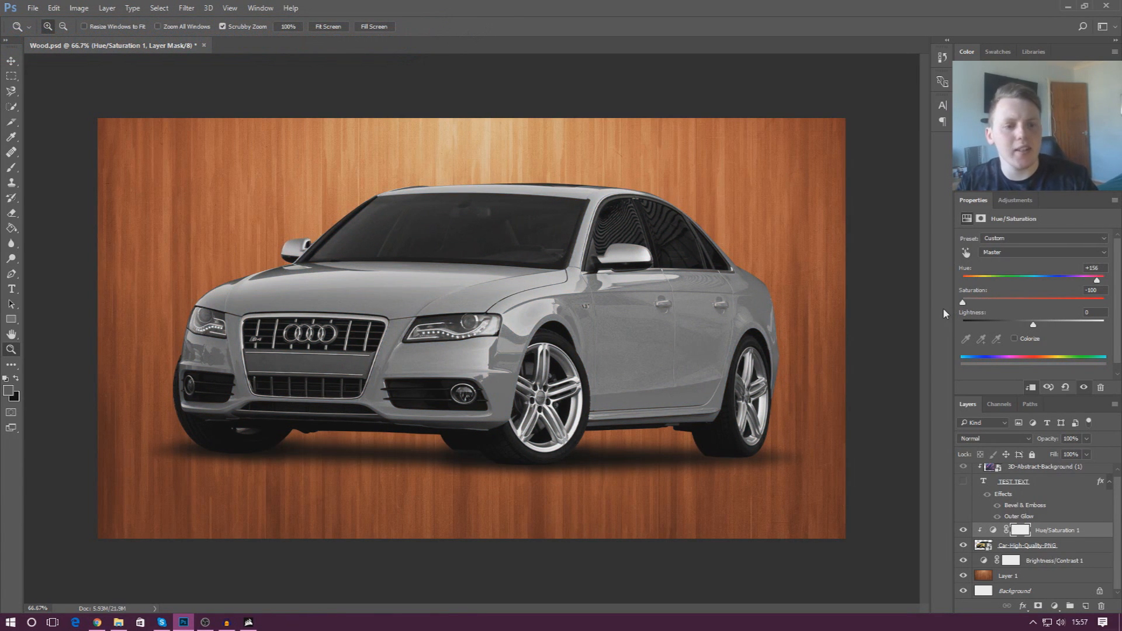
{"action": "left_click_drag", "start_coordinate": [962, 301], "coordinate": [1080, 301]}
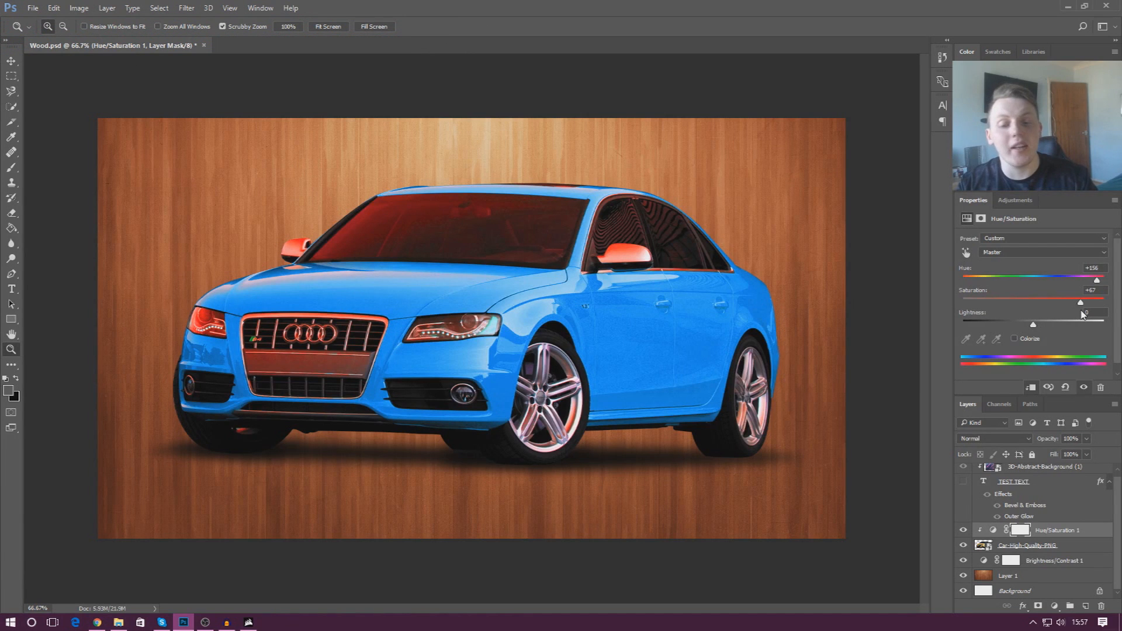
{"action": "left_click_drag", "start_coordinate": [1078, 301], "coordinate": [1053, 301]}
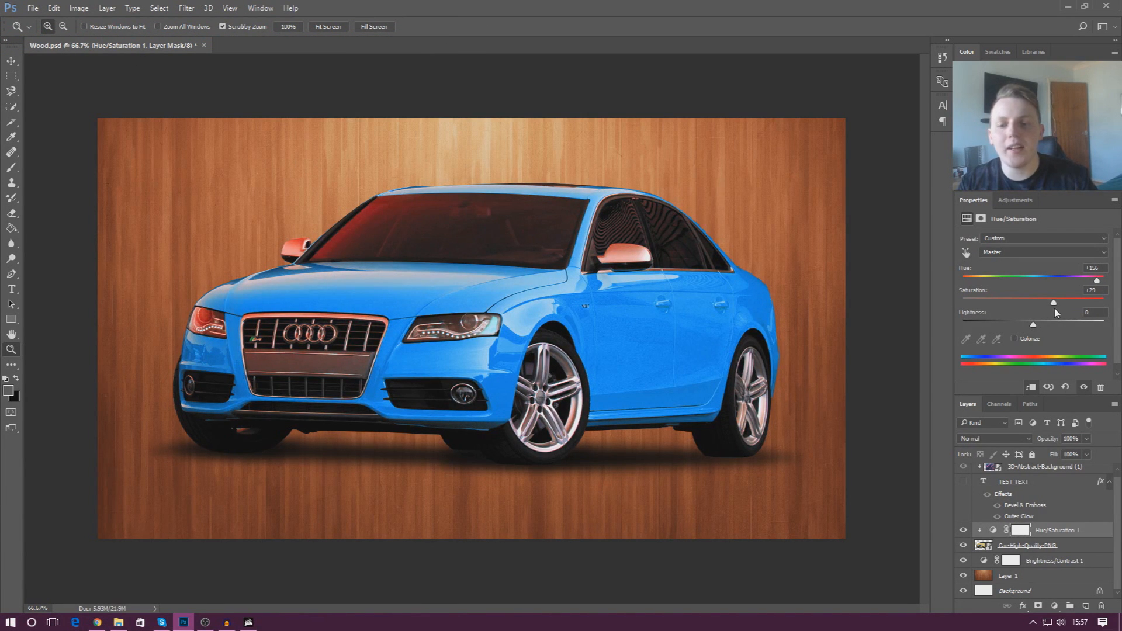
{"action": "left_click_drag", "start_coordinate": [1053, 301], "coordinate": [1063, 301]}
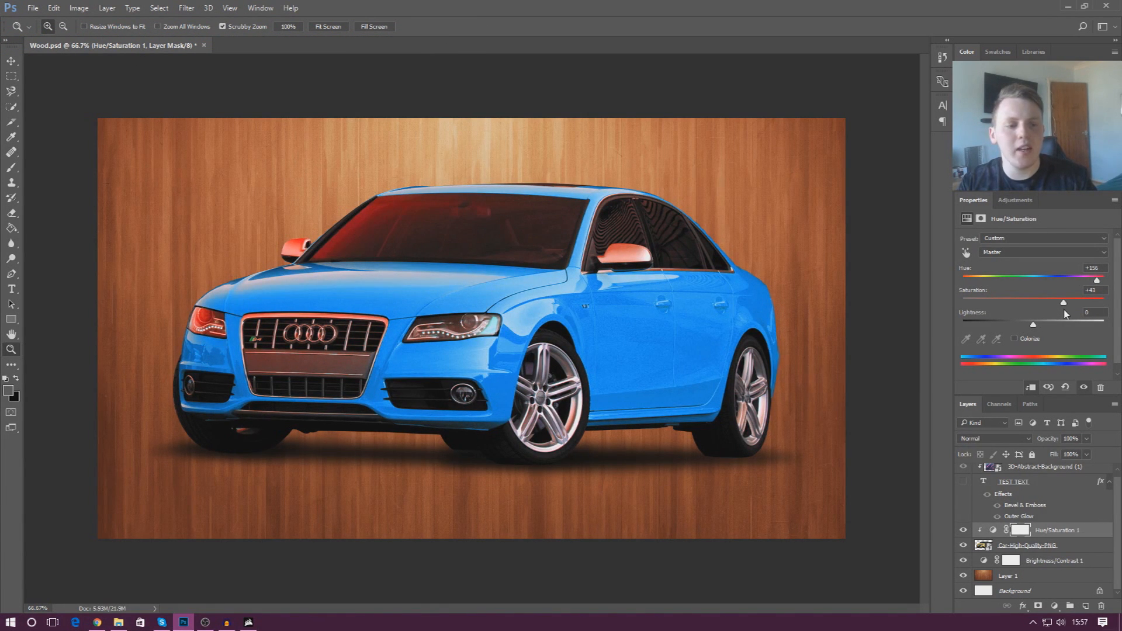
{"action": "left_click_drag", "start_coordinate": [1064, 302], "coordinate": [1061, 301]}
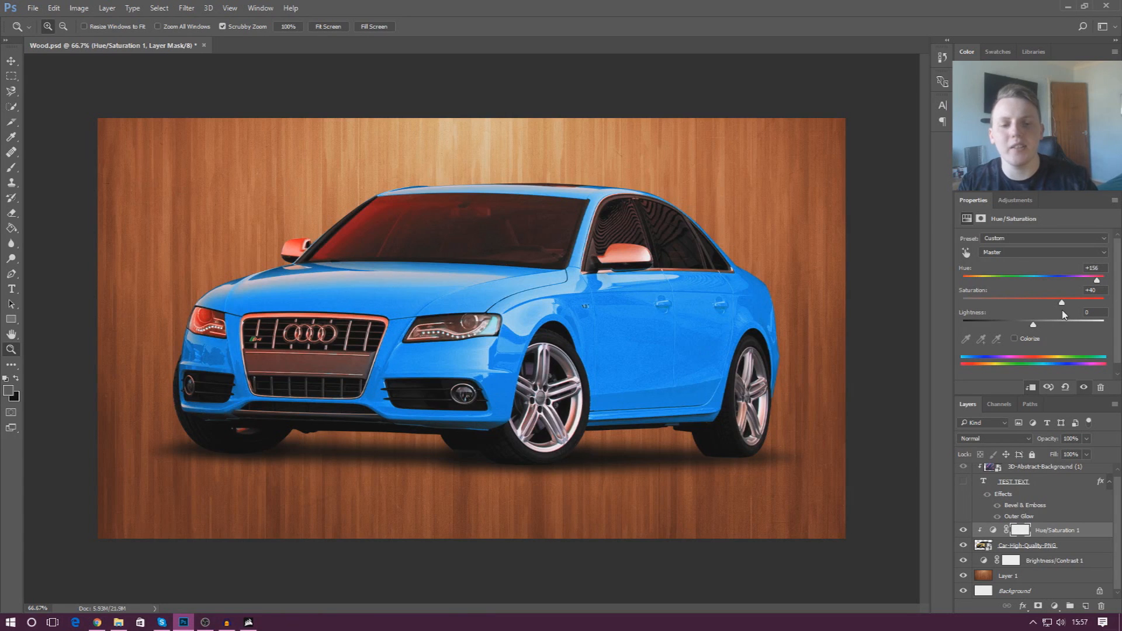
{"action": "mouse_move", "coordinate": [1032, 326]}
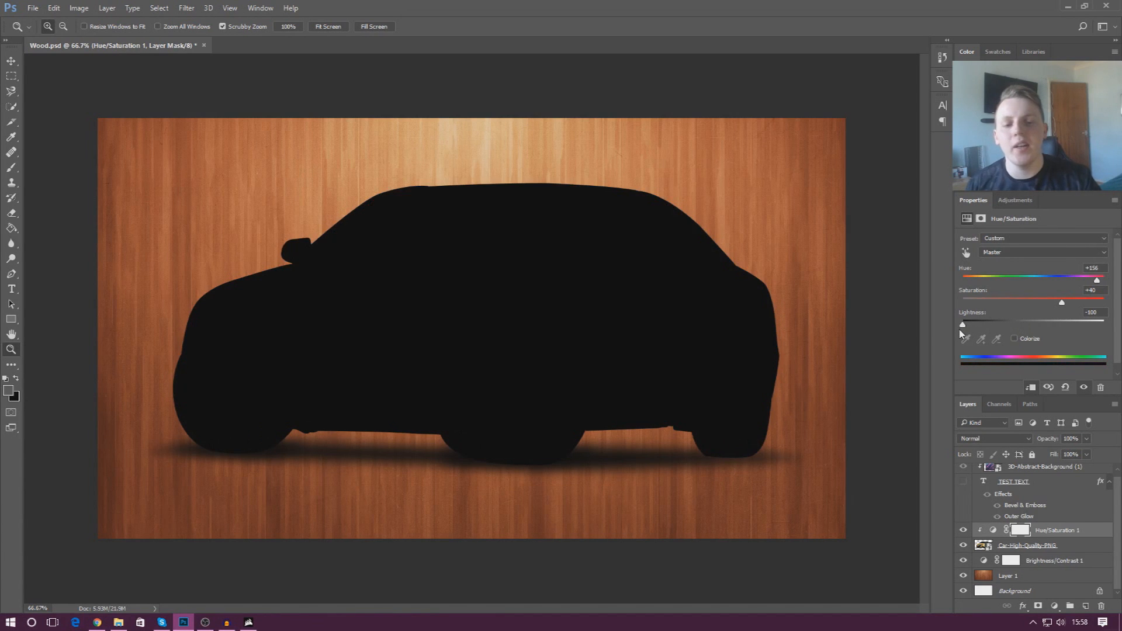
{"action": "left_click_drag", "start_coordinate": [961, 323], "coordinate": [1106, 324]}
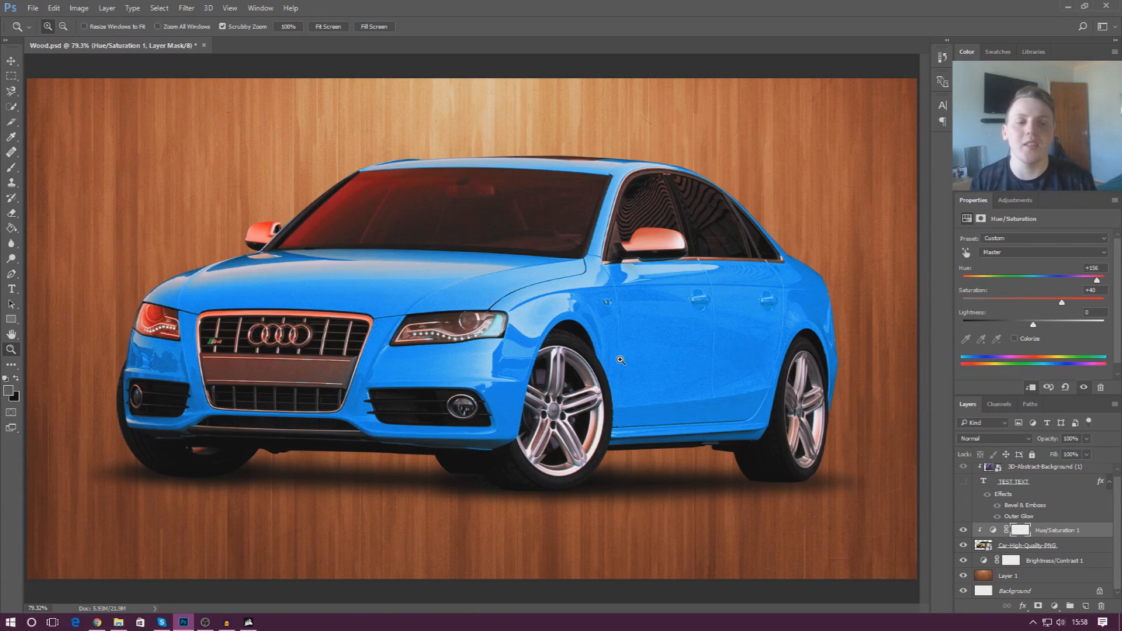
Show the Adjustments panel's layer choices again.
{"action": "left_click", "coordinate": [1014, 200]}
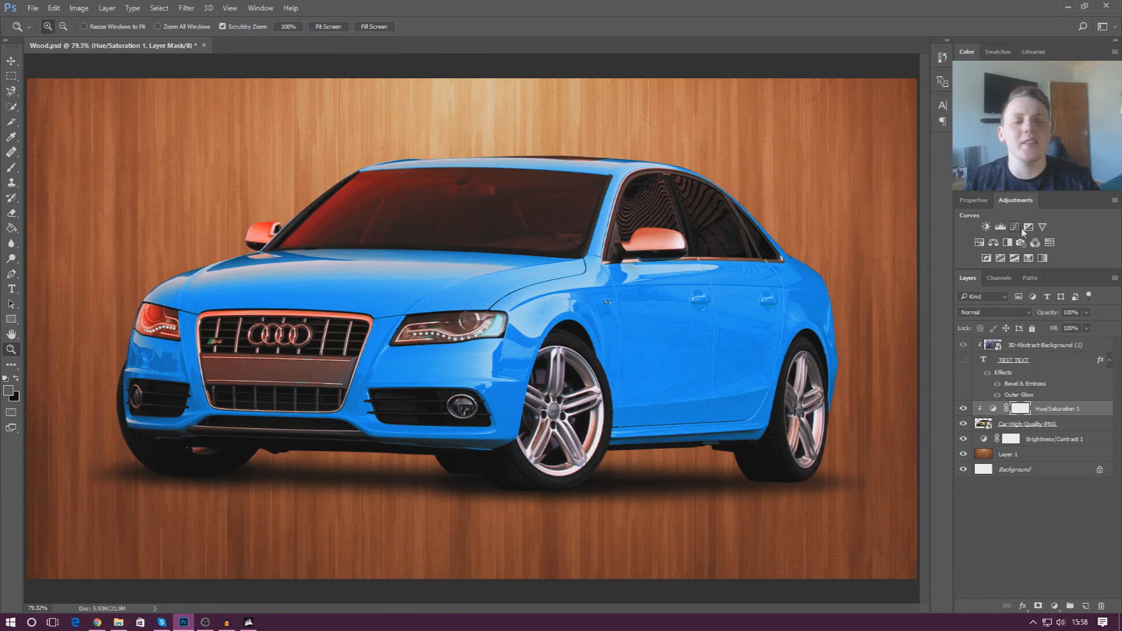
{"action": "mouse_move", "coordinate": [1035, 242]}
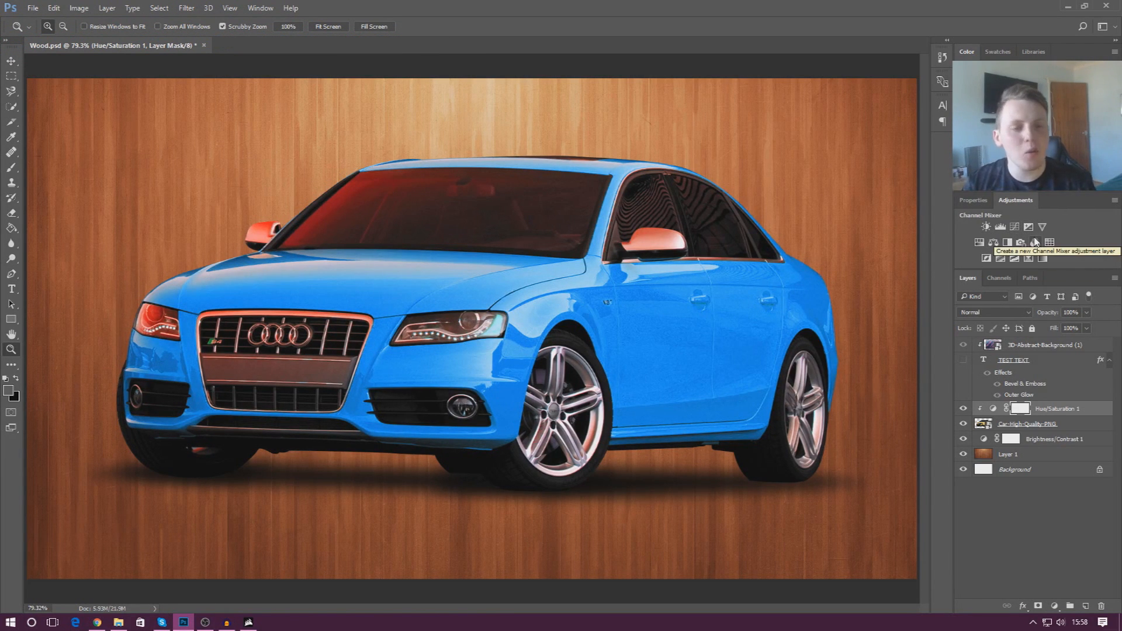